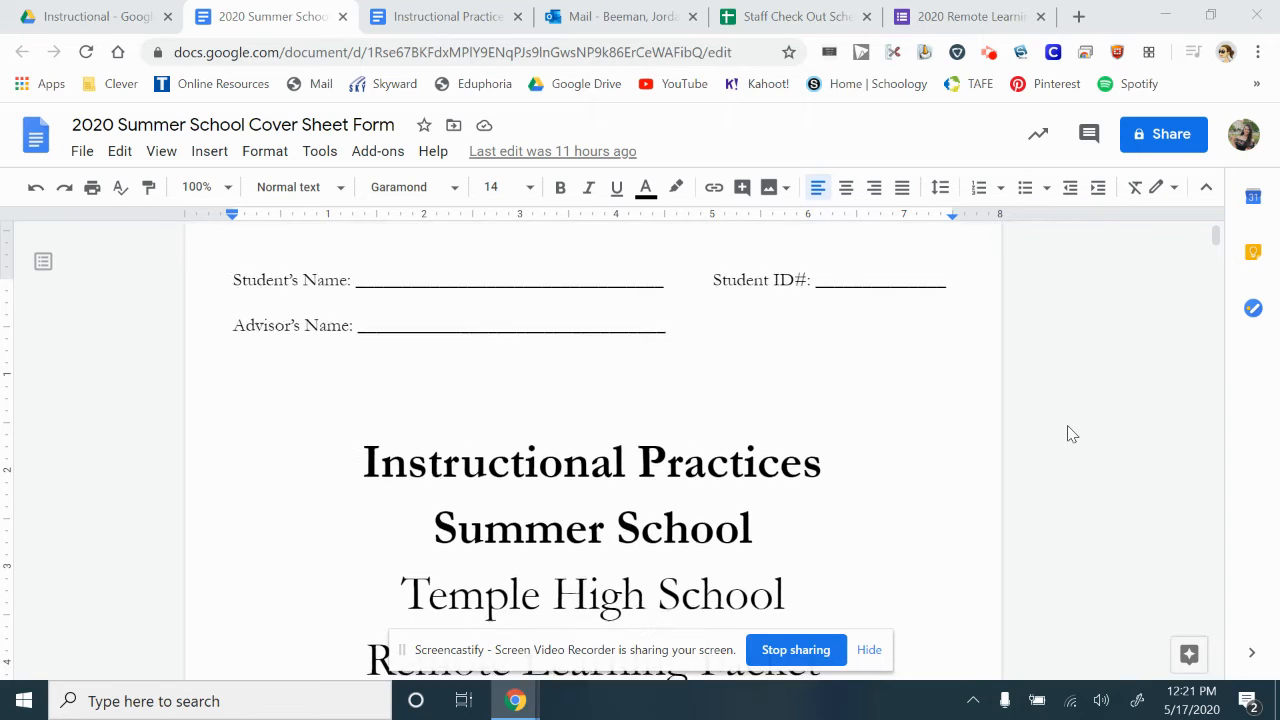
{"action": "scroll", "scroll_direction": "down", "scroll_amount": 3}
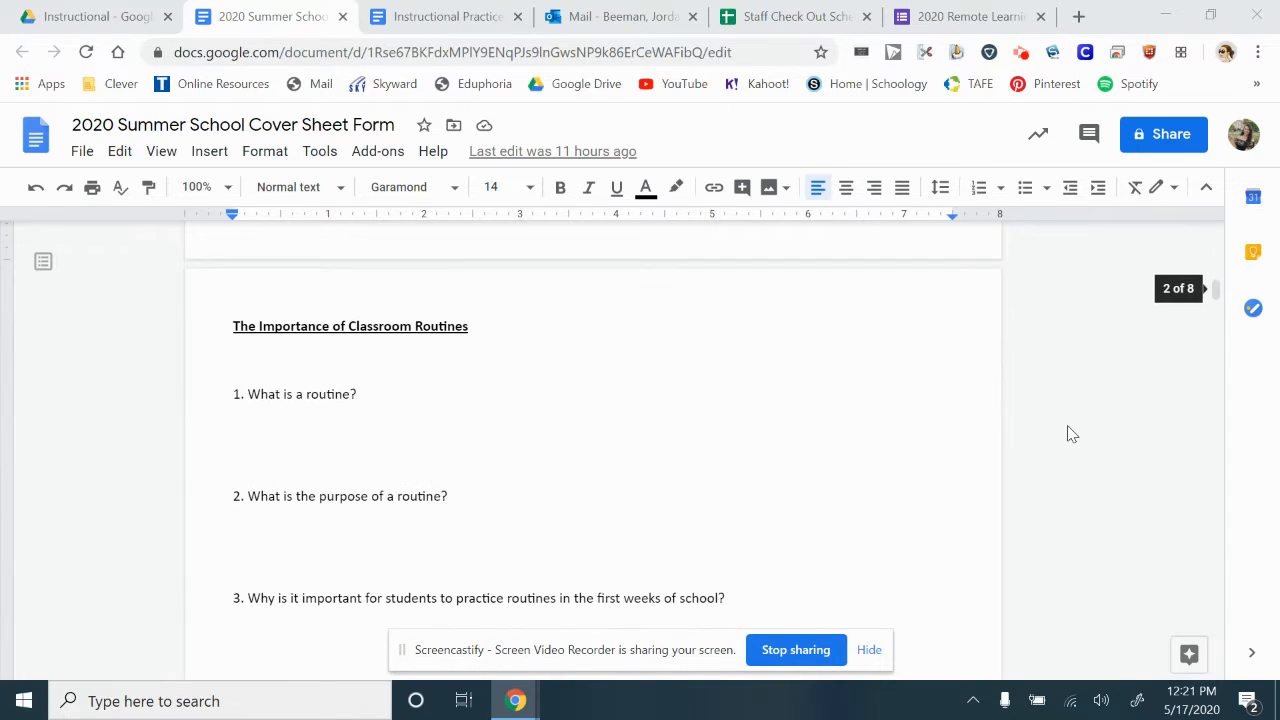
{"action": "scroll", "scroll_direction": "down", "scroll_amount": 3}
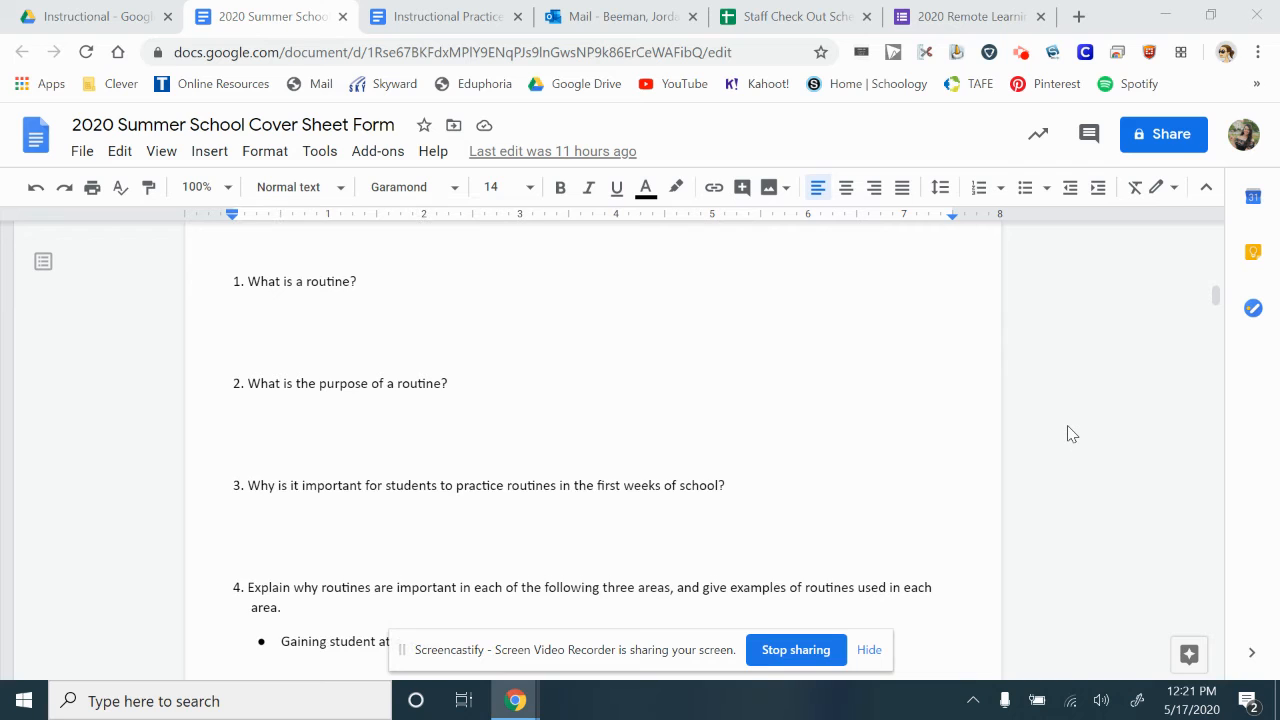
{"action": "scroll", "scroll_direction": "down", "scroll_amount": 3}
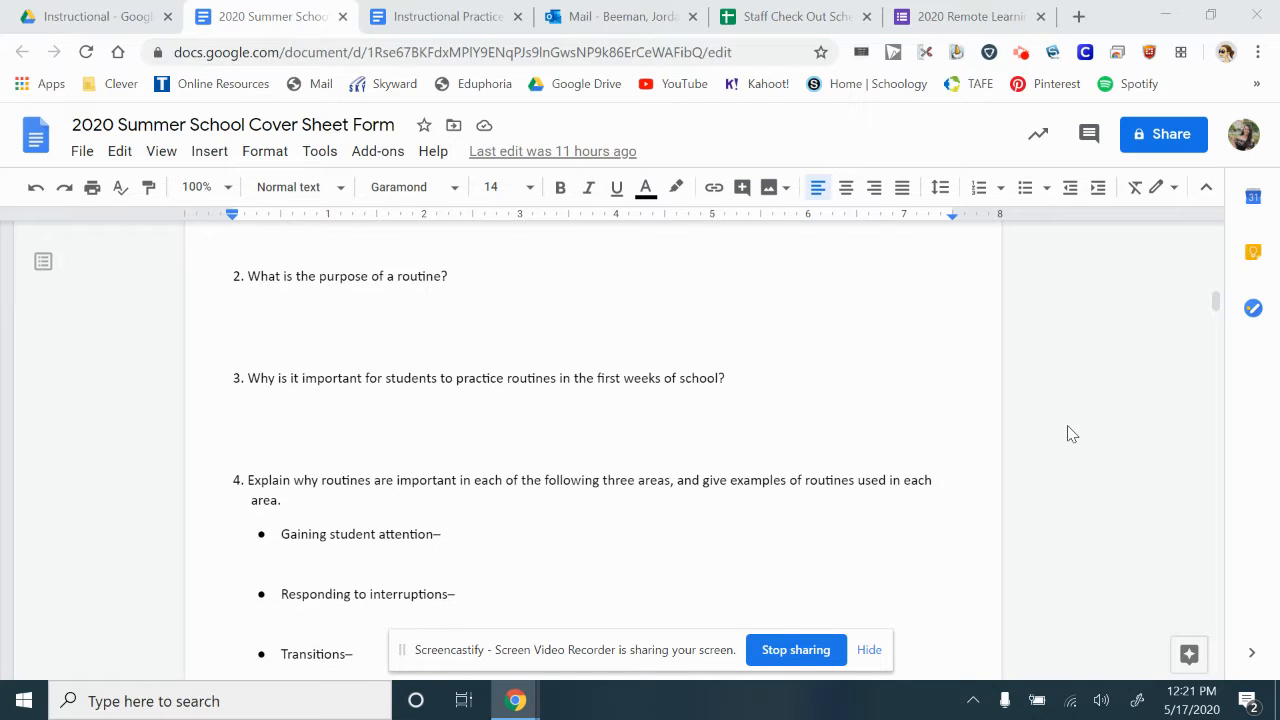
{"action": "scroll", "scroll_direction": "down", "scroll_amount": 3}
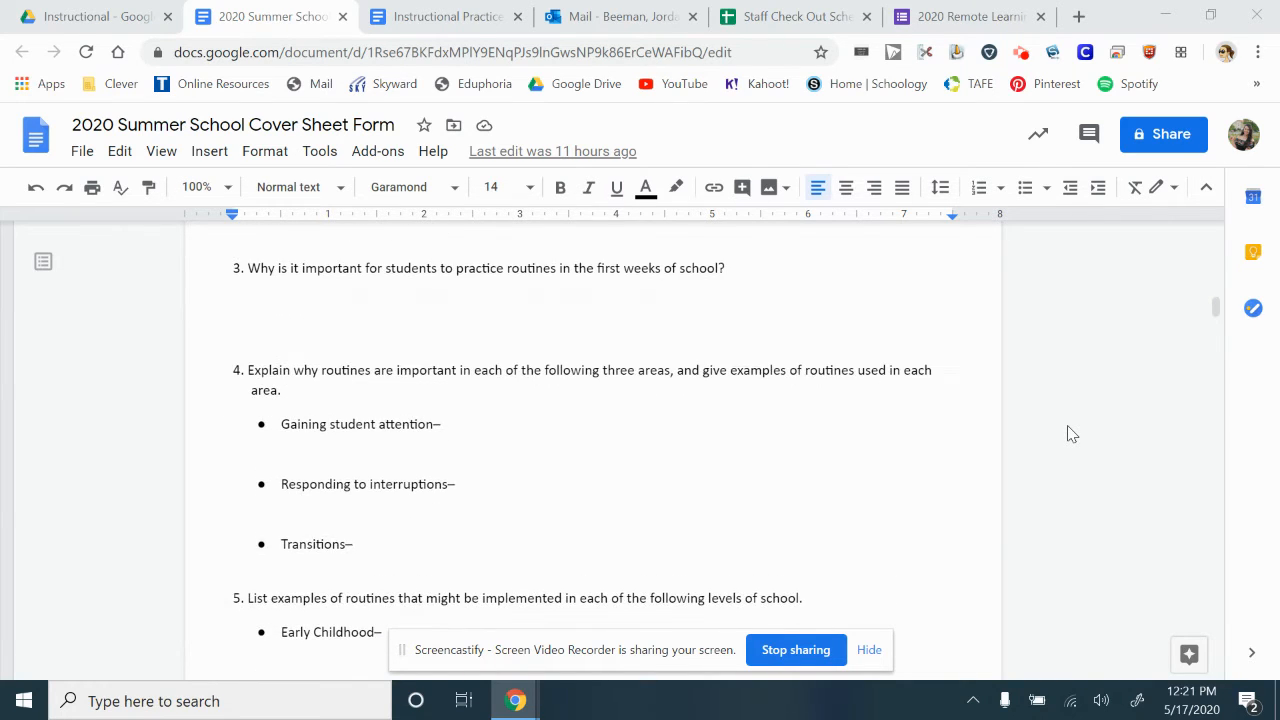
{"action": "scroll", "scroll_direction": "down", "scroll_amount": 3}
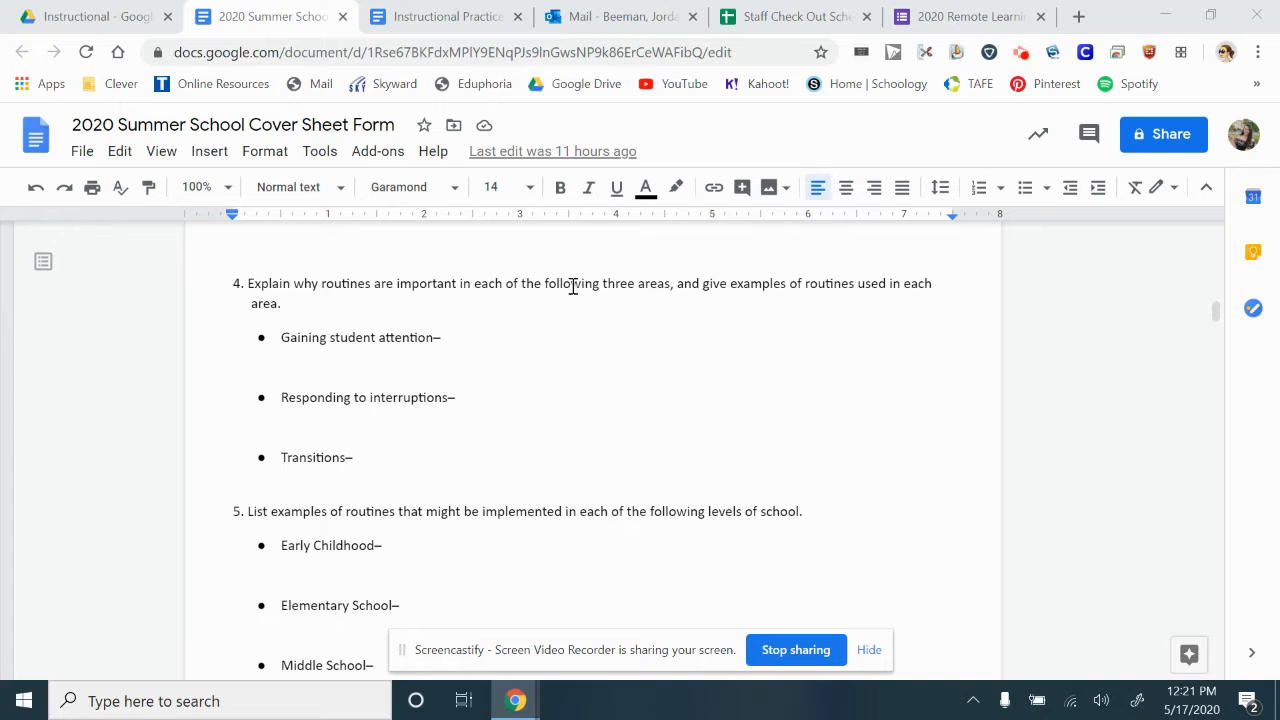
{"action": "scroll", "scroll_direction": "down", "scroll_amount": 3}
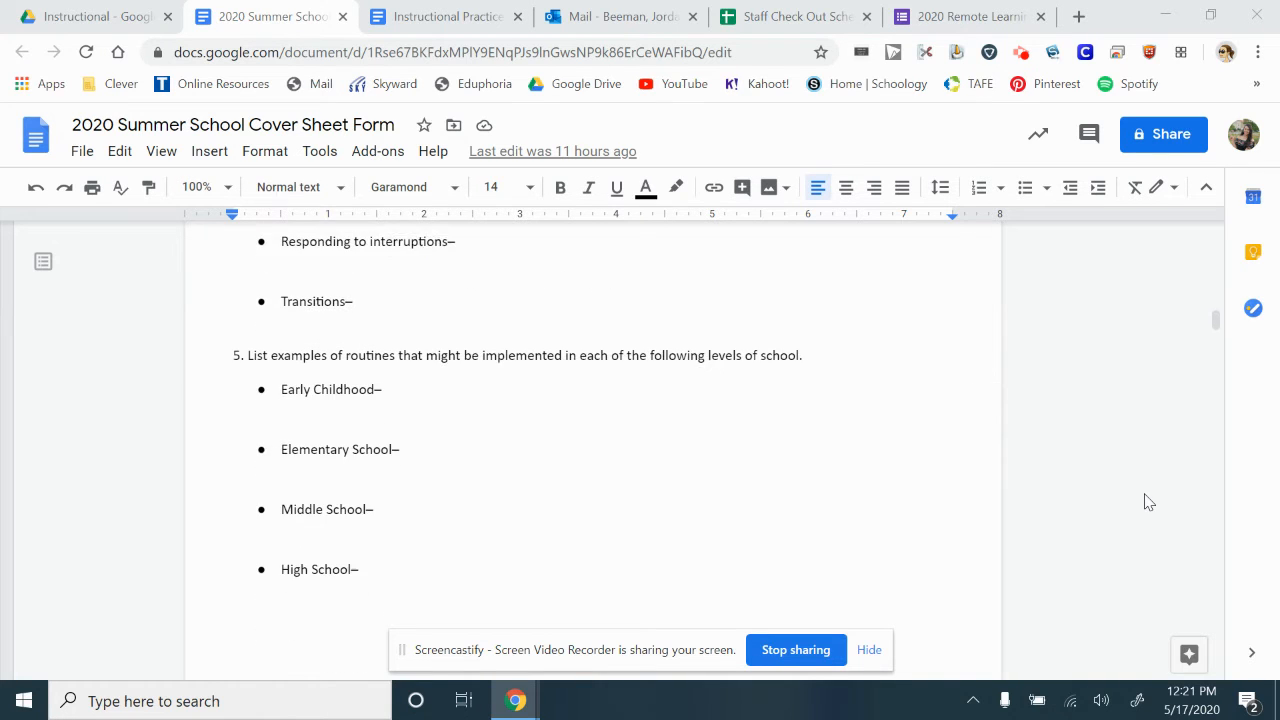
{"action": "scroll", "scroll_direction": "up", "scroll_amount": 3}
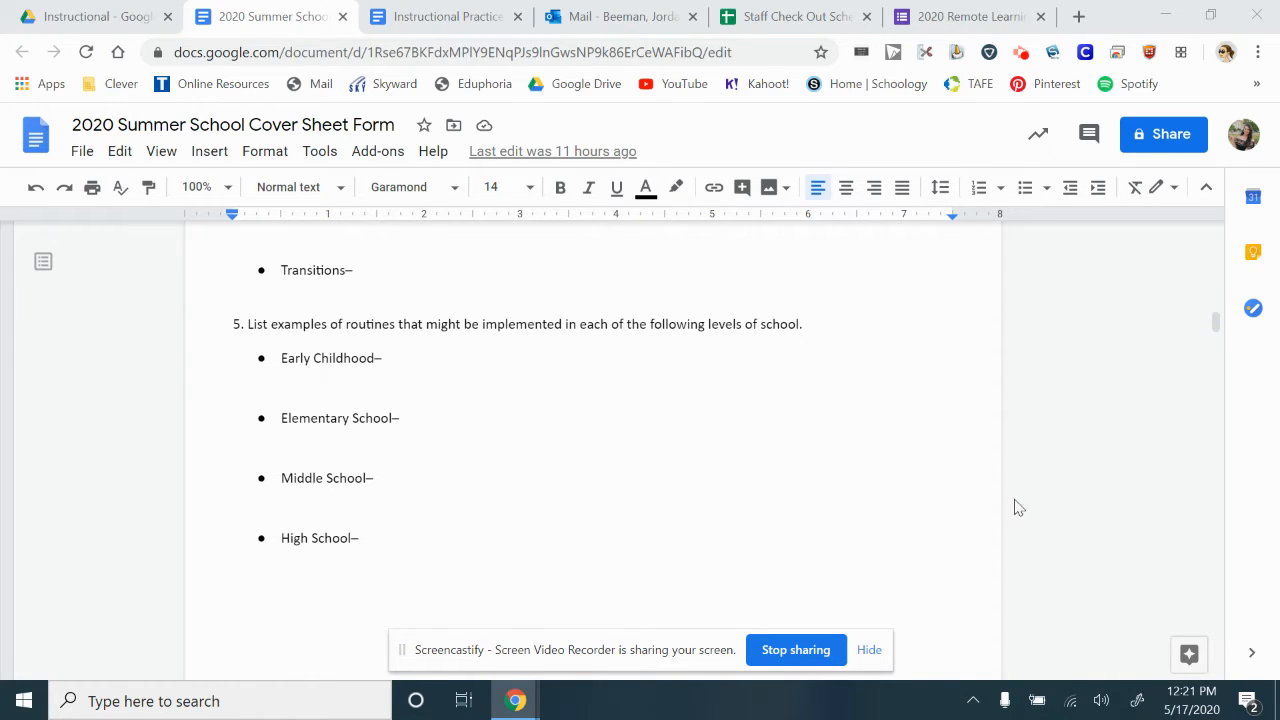
{"action": "scroll", "scroll_direction": "down", "scroll_amount": 3}
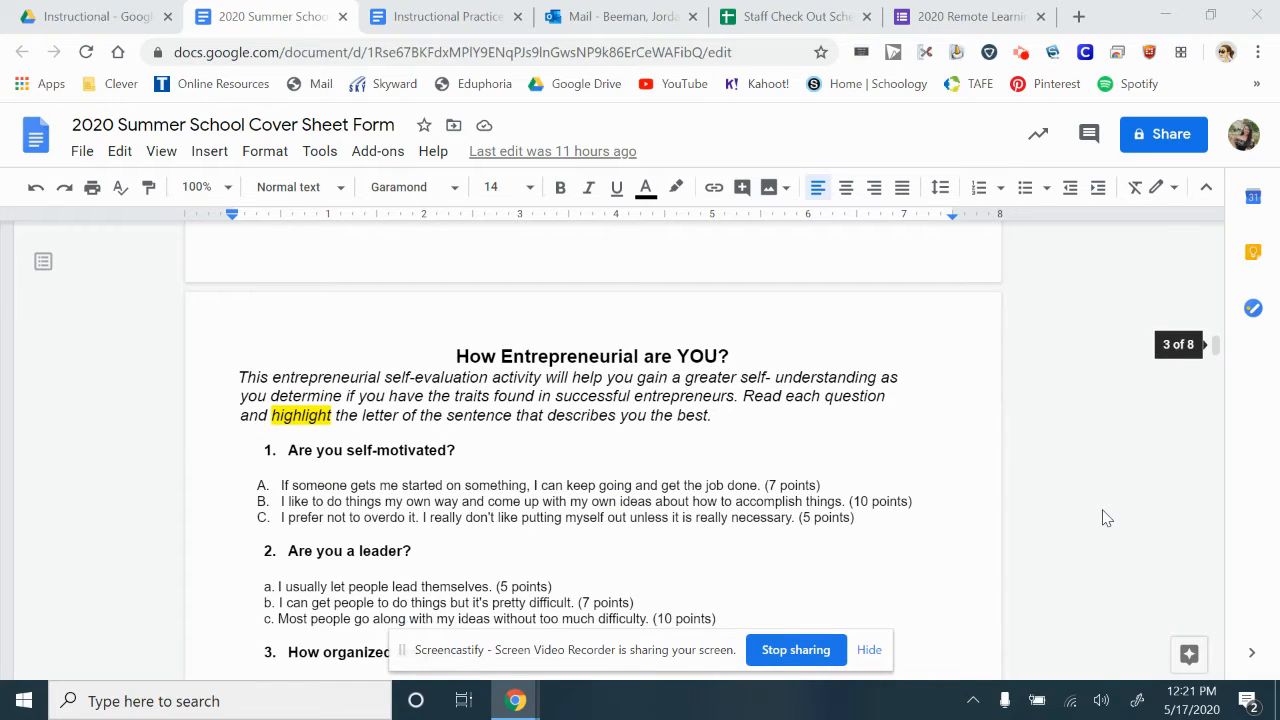
{"action": "scroll", "scroll_direction": "down", "scroll_amount": 3}
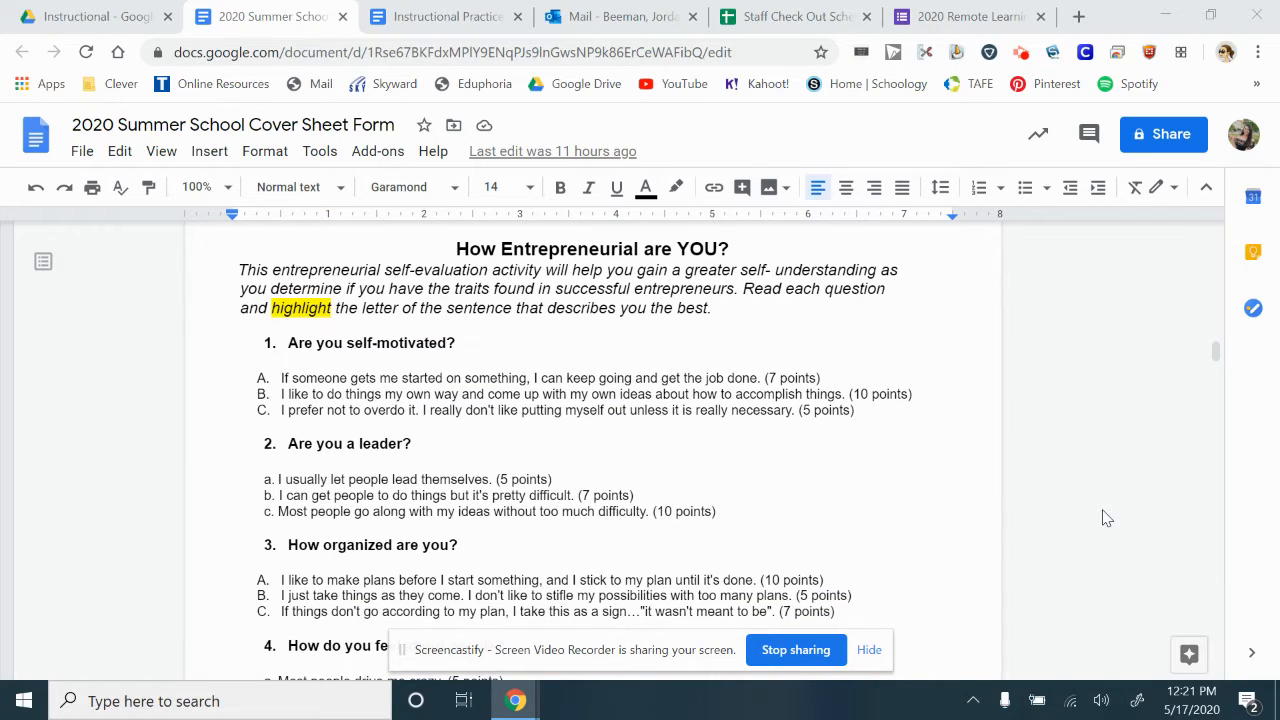
{"action": "scroll", "scroll_direction": "up", "scroll_amount": 3}
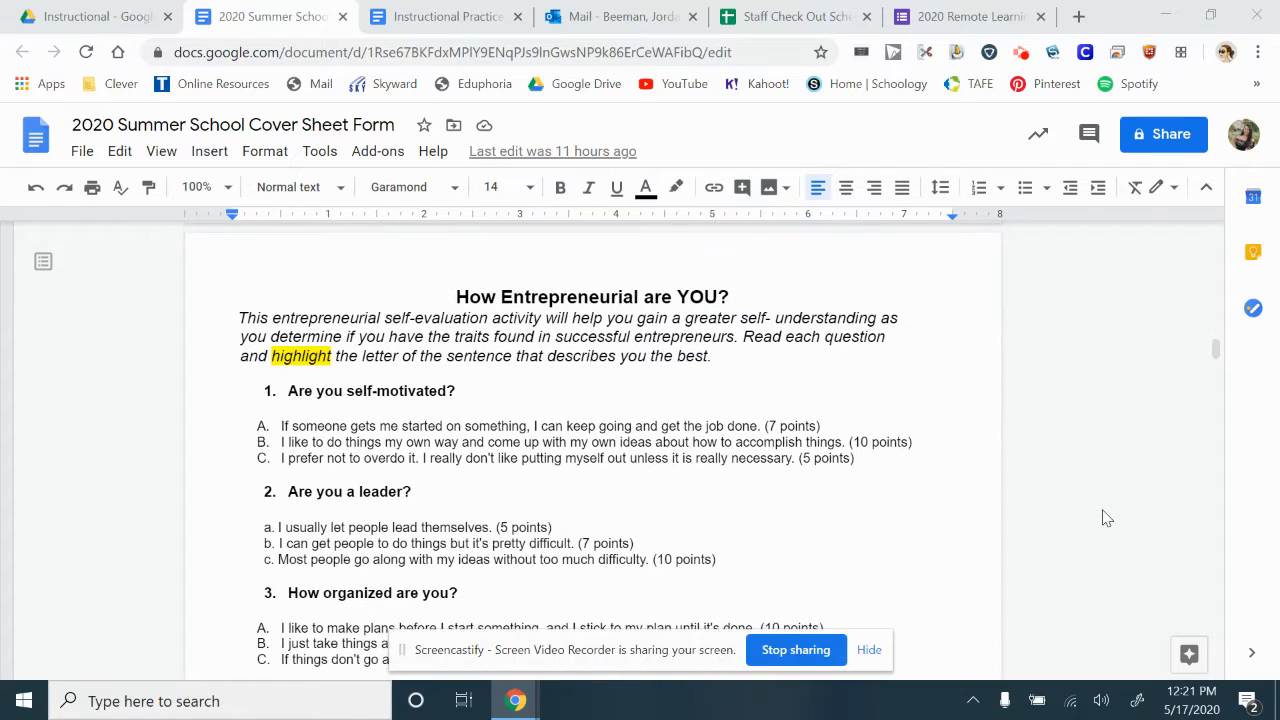
{"action": "scroll", "scroll_direction": "down", "scroll_amount": 3}
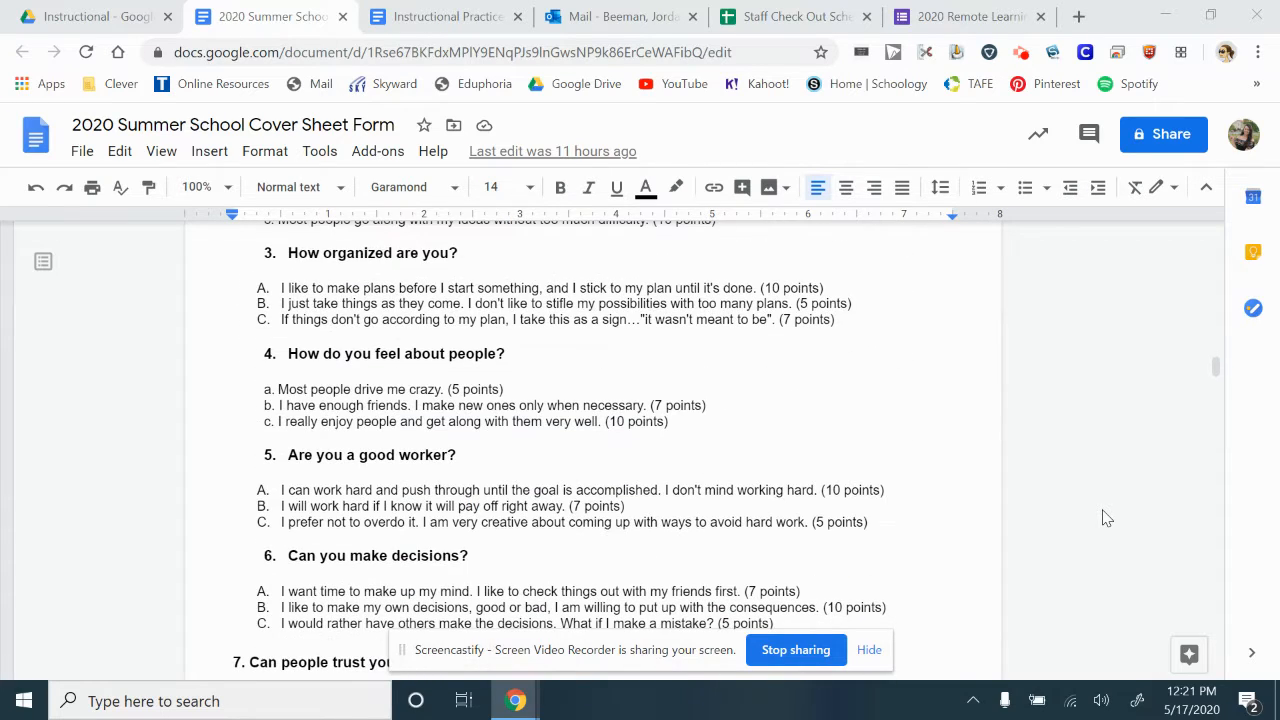
{"action": "scroll", "scroll_direction": "down", "scroll_amount": 3}
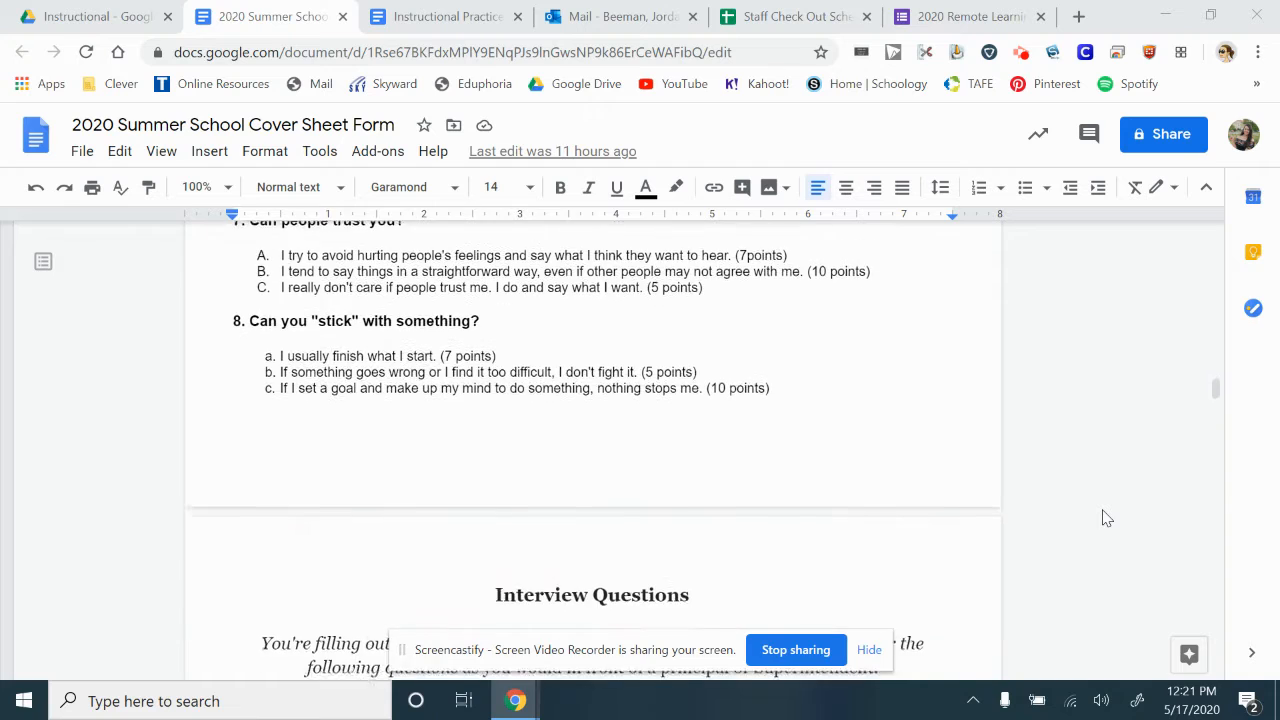
{"action": "scroll", "scroll_direction": "down", "scroll_amount": 3}
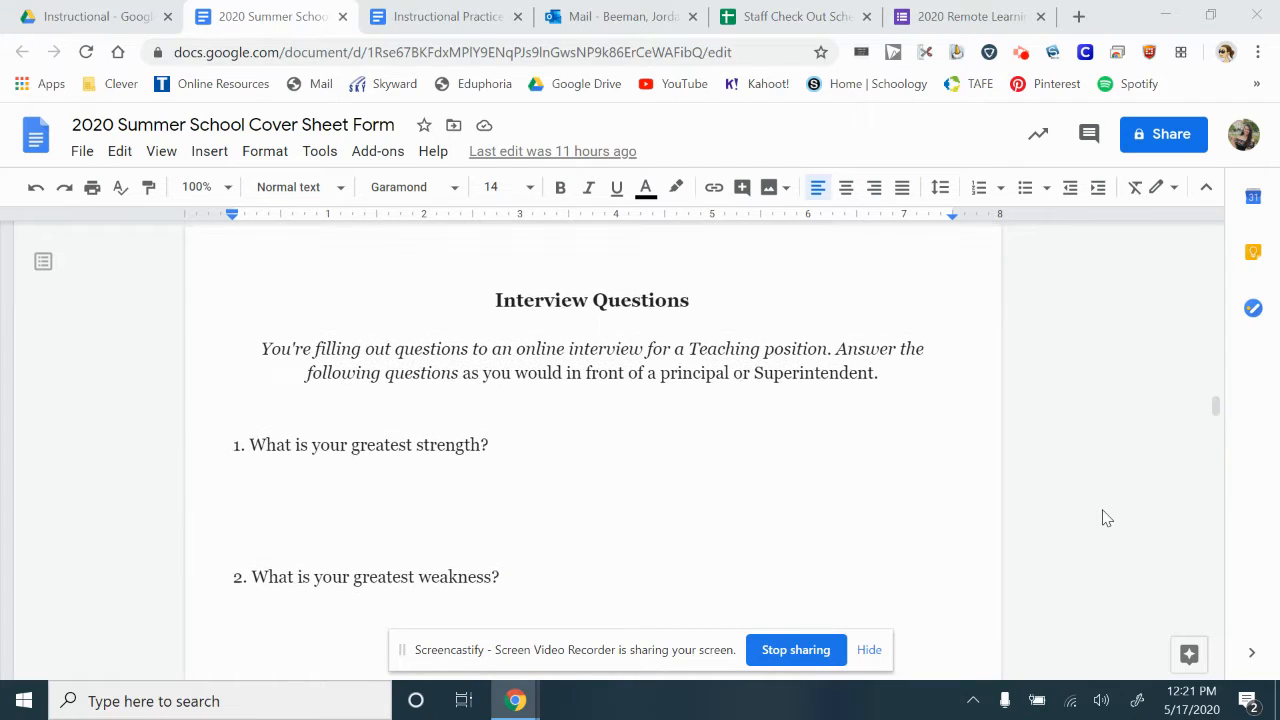
{"action": "scroll", "scroll_direction": "down", "scroll_amount": 3}
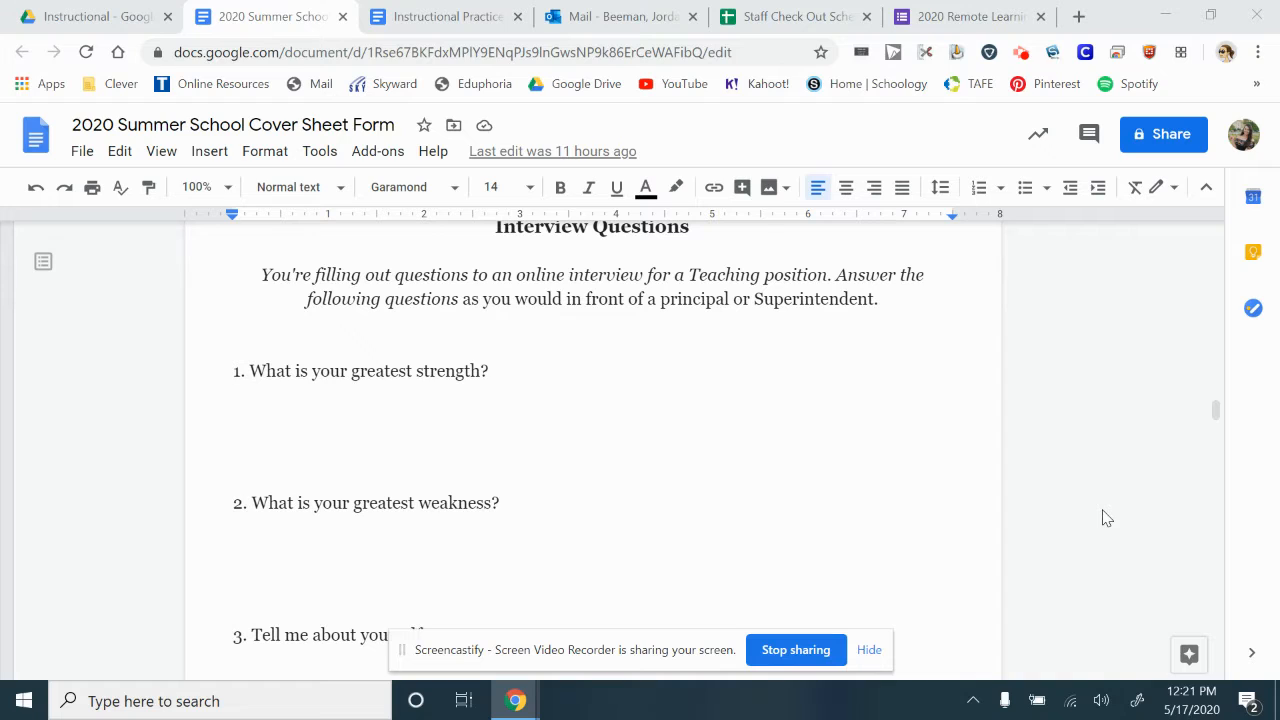
{"action": "scroll", "scroll_direction": "down", "scroll_amount": 3}
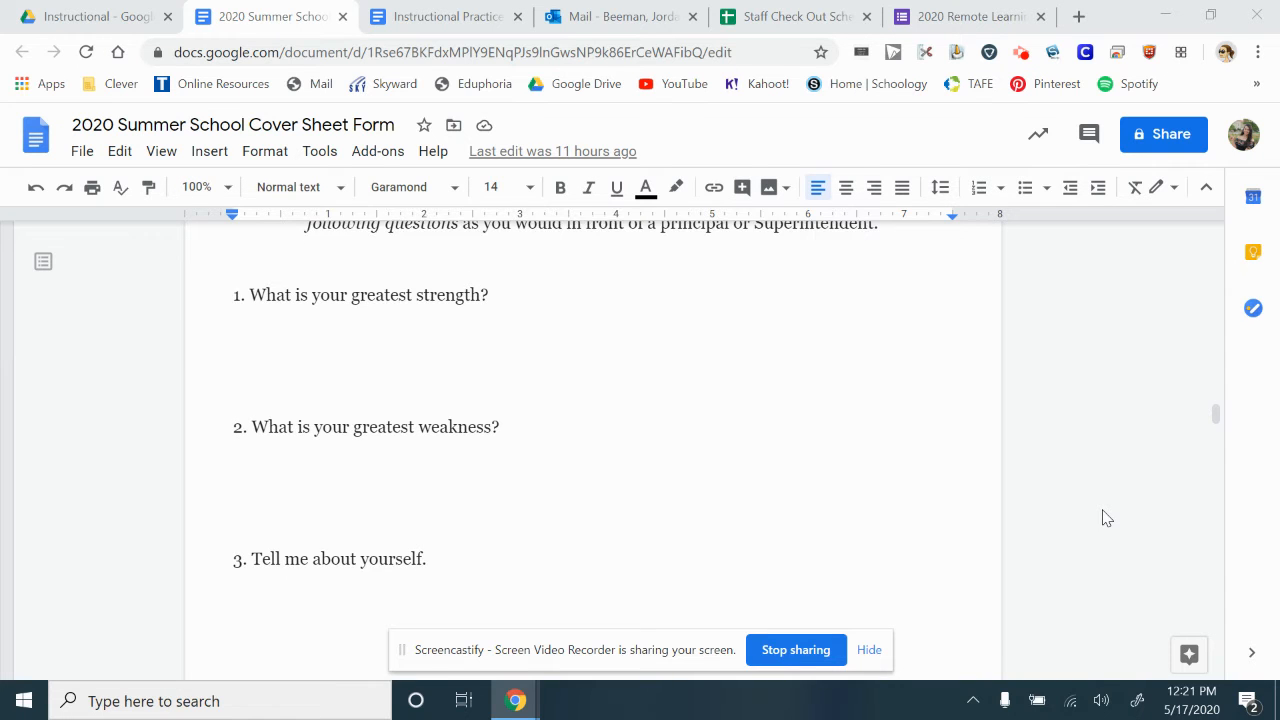
{"action": "scroll", "scroll_direction": "down", "scroll_amount": 3}
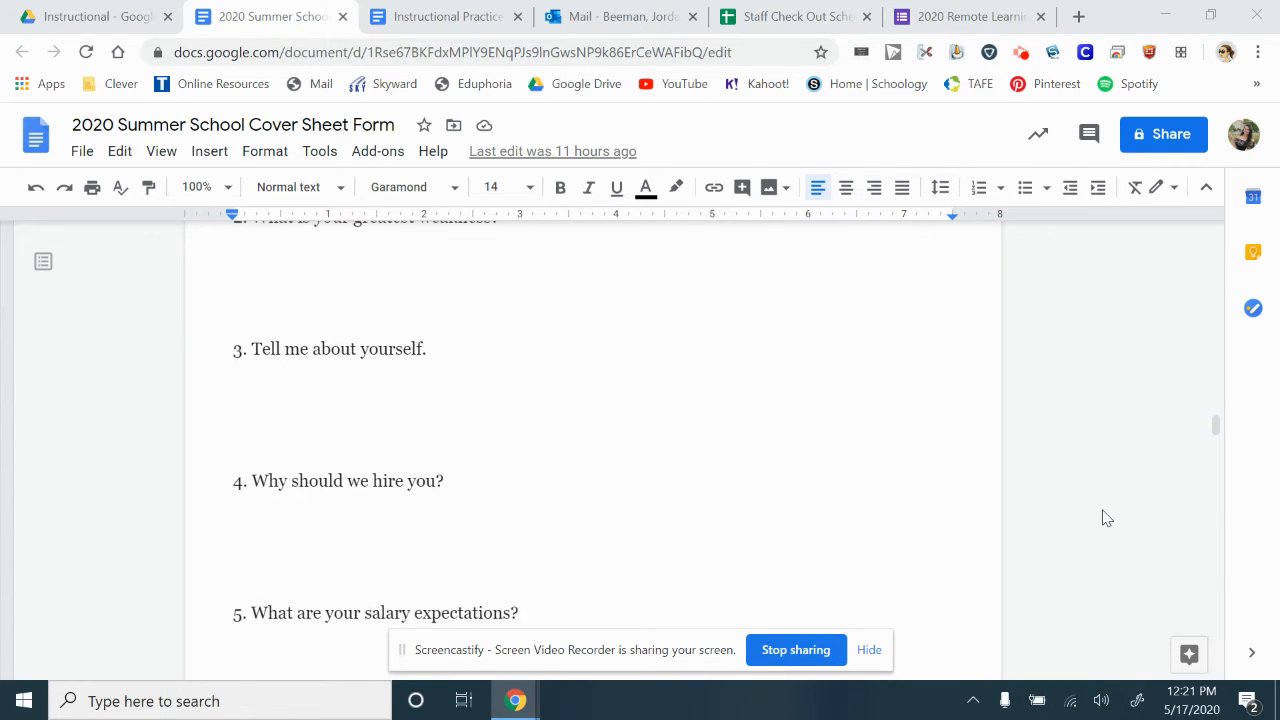
{"action": "scroll", "scroll_direction": "down", "scroll_amount": 3}
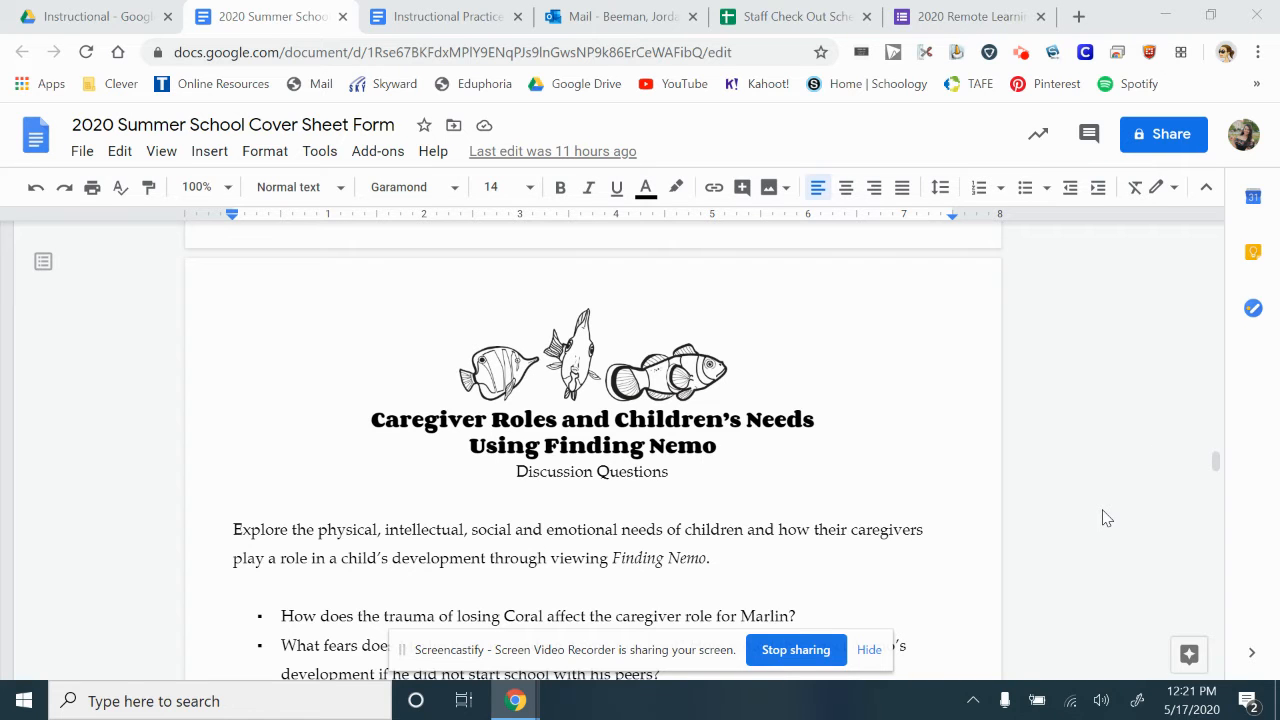
{"action": "scroll", "scroll_direction": "down", "scroll_amount": 3}
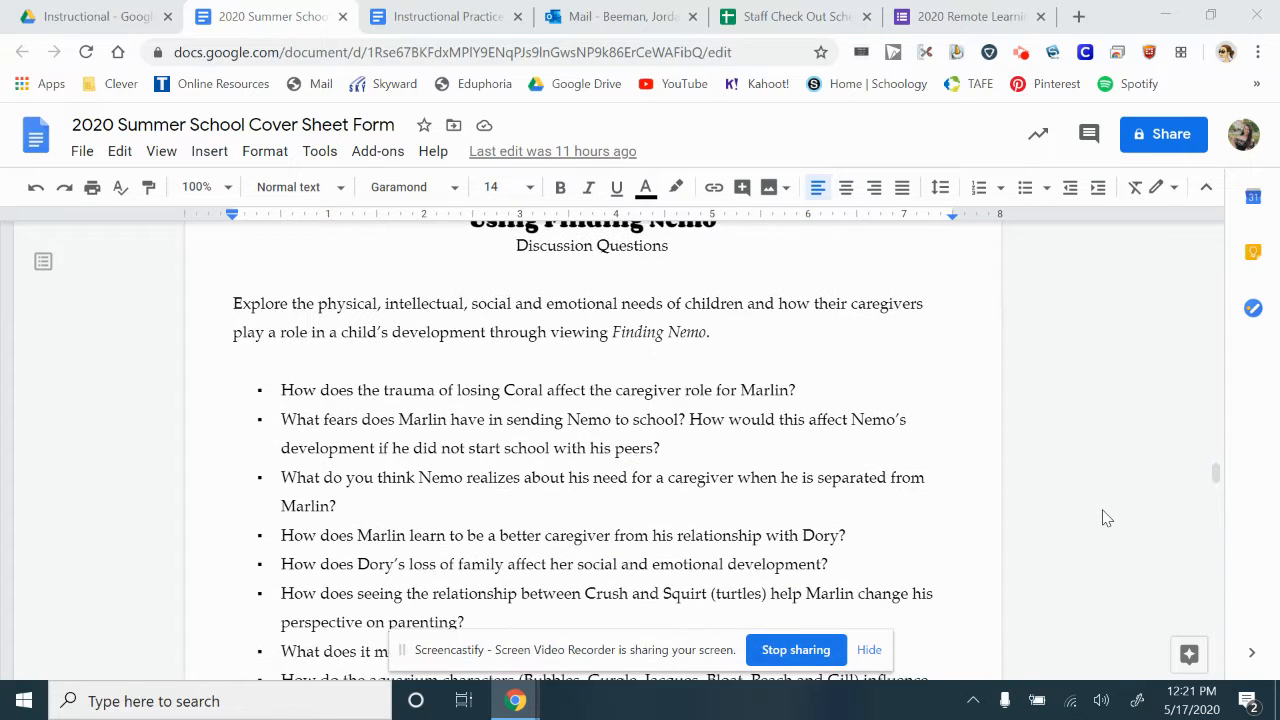
{"action": "scroll", "scroll_direction": "down", "scroll_amount": 3}
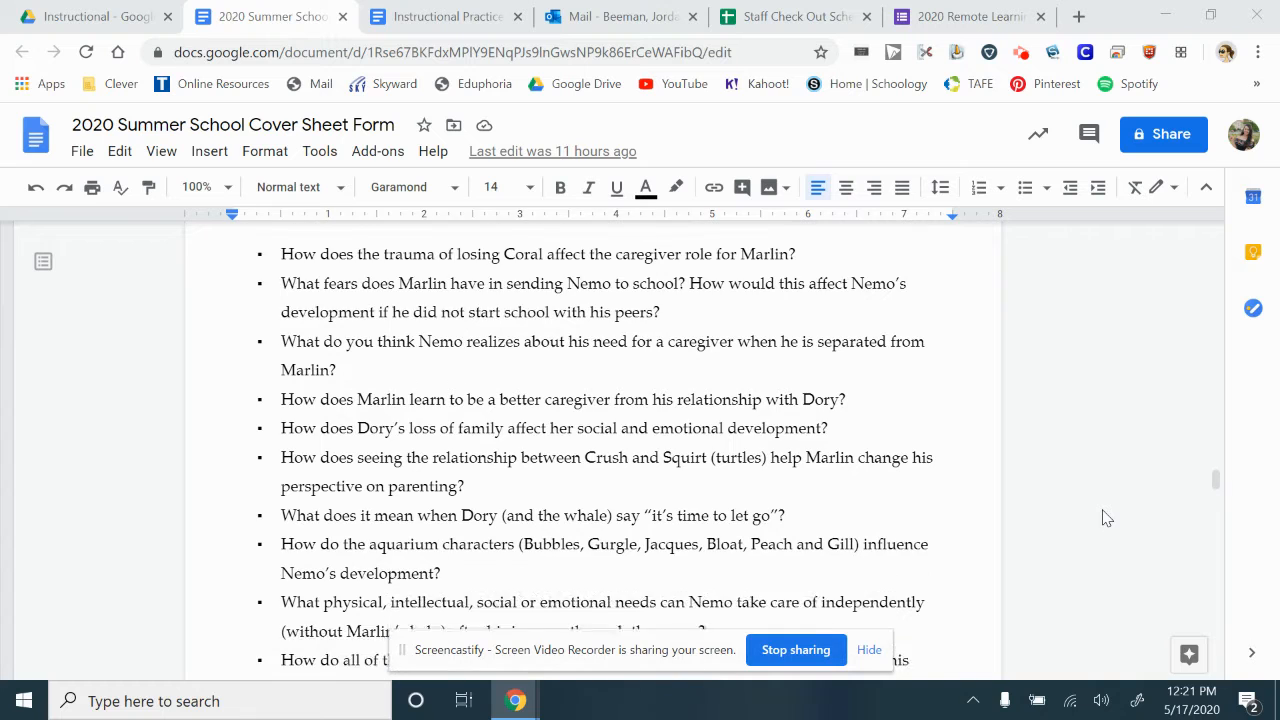
{"action": "scroll", "scroll_direction": "down", "scroll_amount": 3}
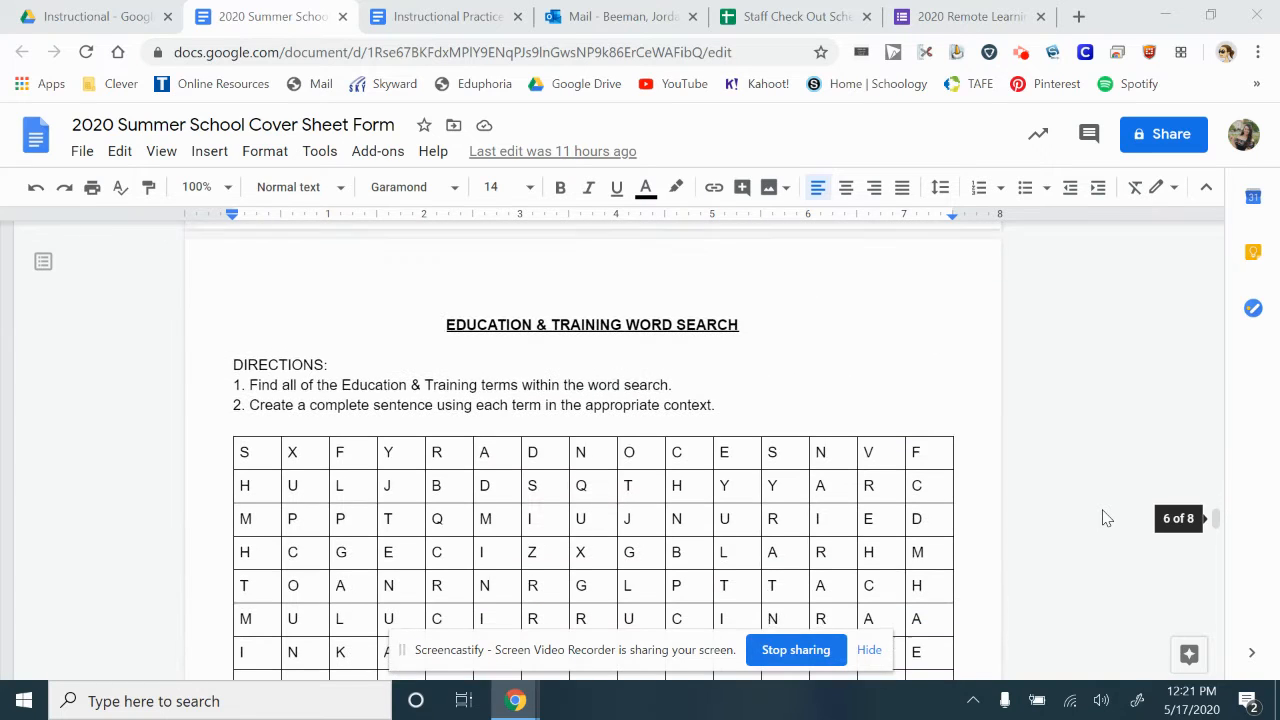
{"action": "scroll", "scroll_direction": "down", "scroll_amount": 3}
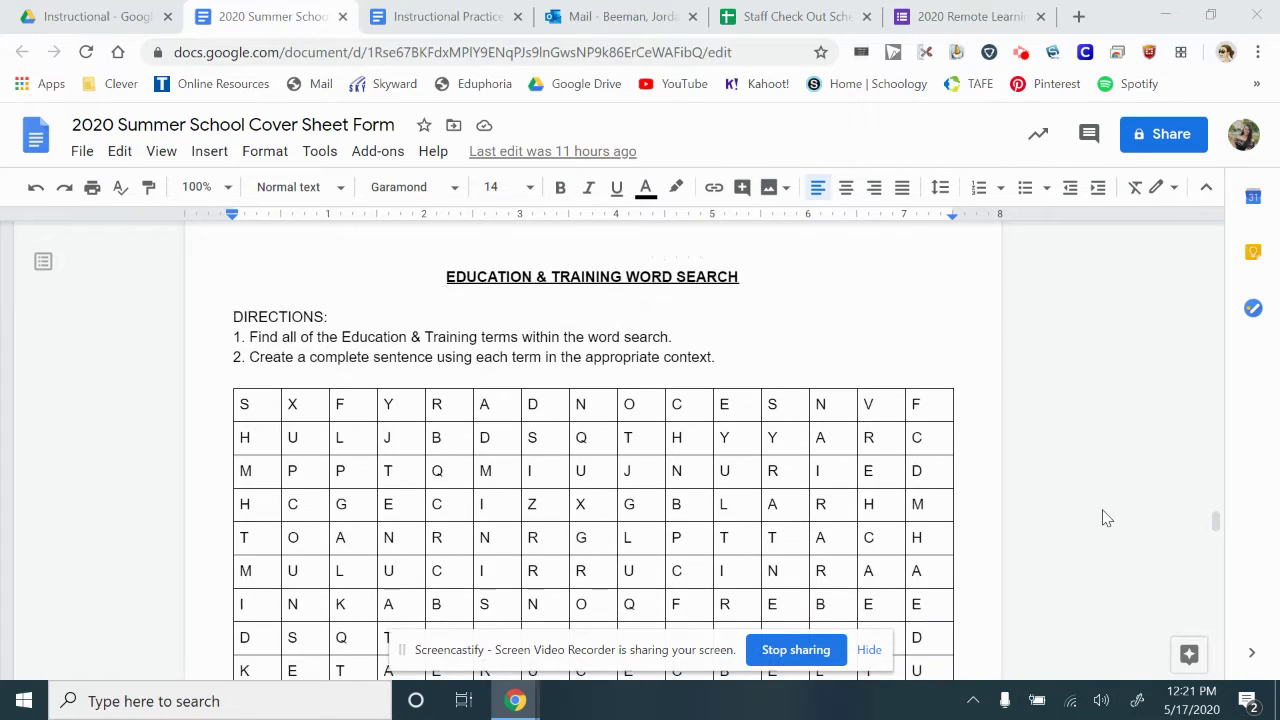
{"action": "scroll", "scroll_direction": "down", "scroll_amount": 3}
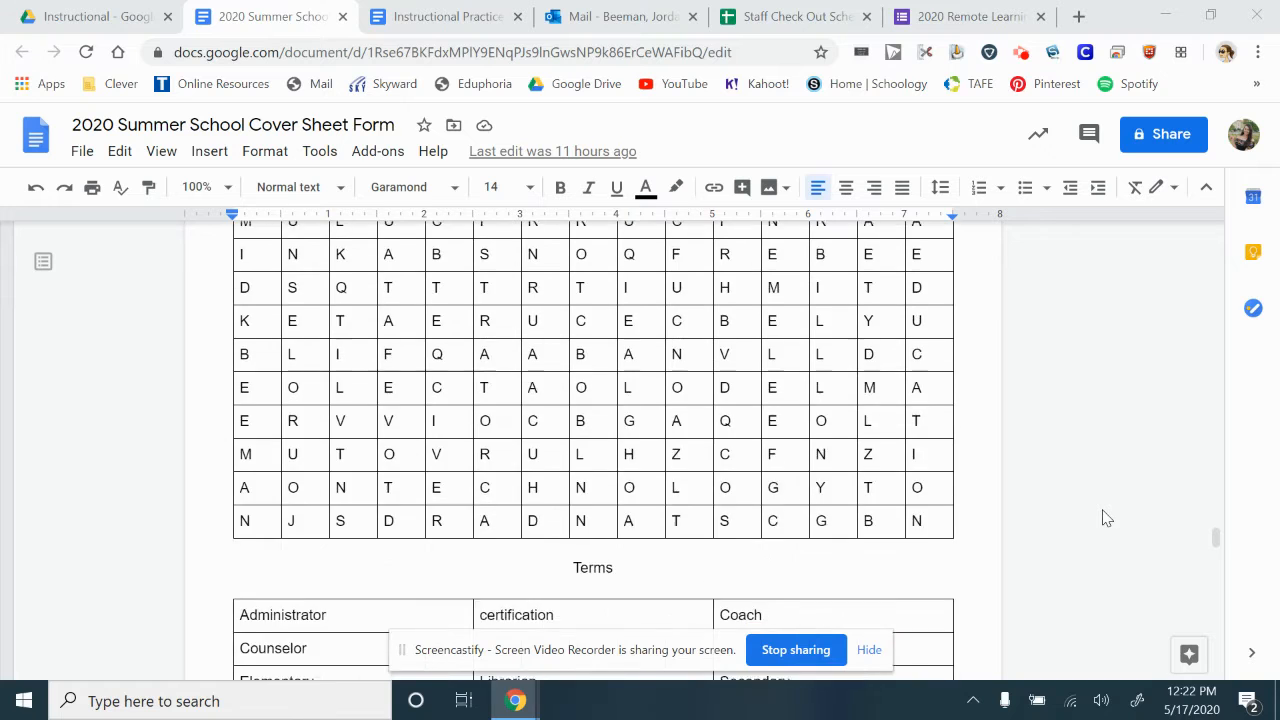
{"action": "scroll", "scroll_direction": "down", "scroll_amount": 3}
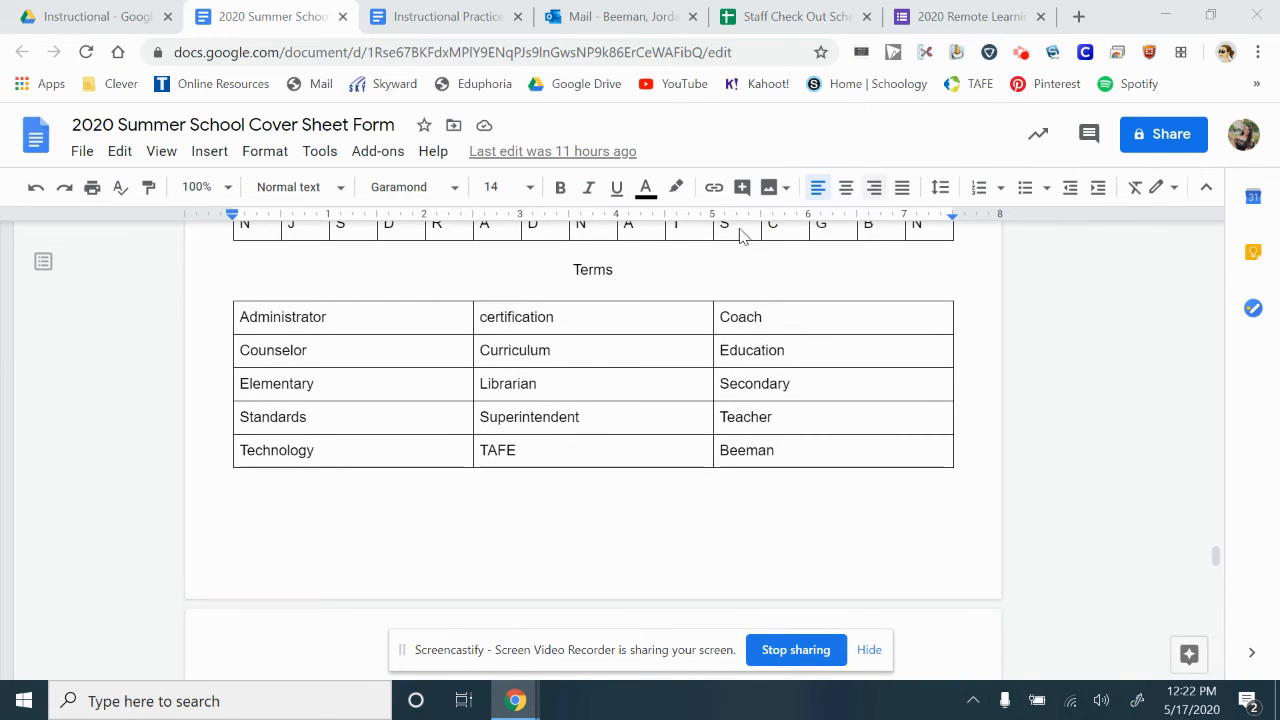
{"action": "scroll", "scroll_direction": "down", "scroll_amount": 3}
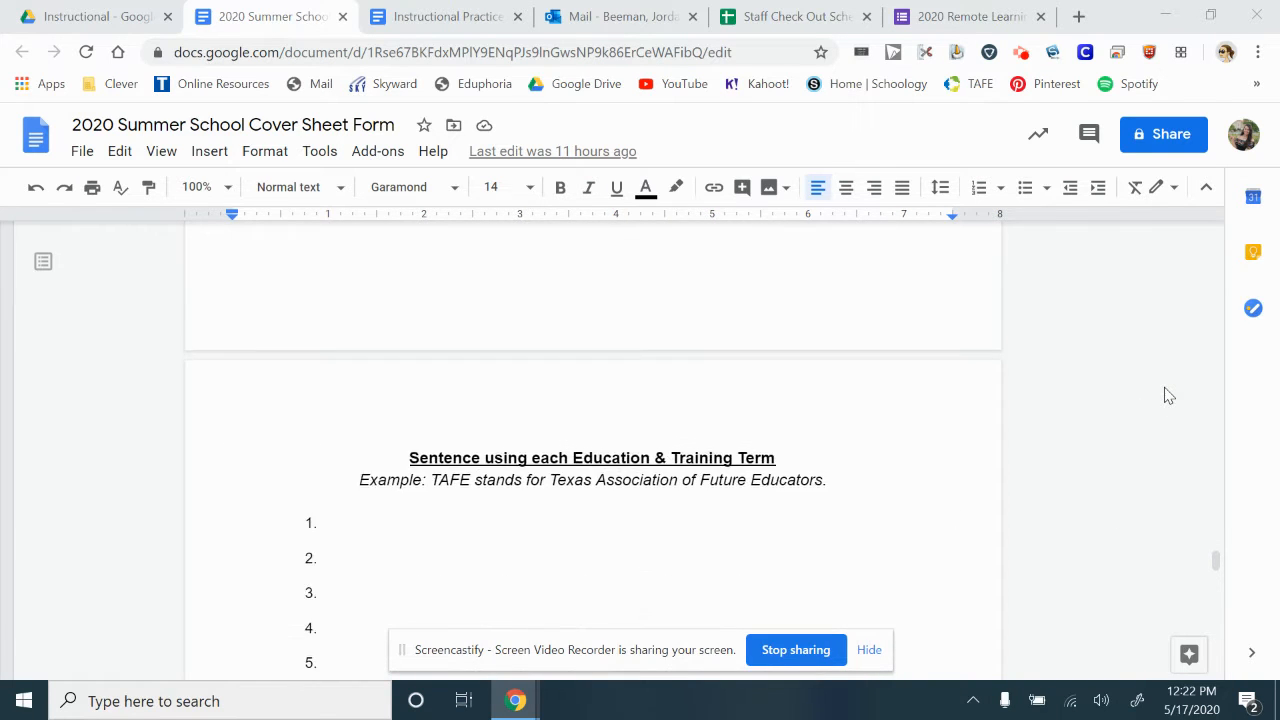
{"action": "scroll", "scroll_direction": "down", "scroll_amount": 3}
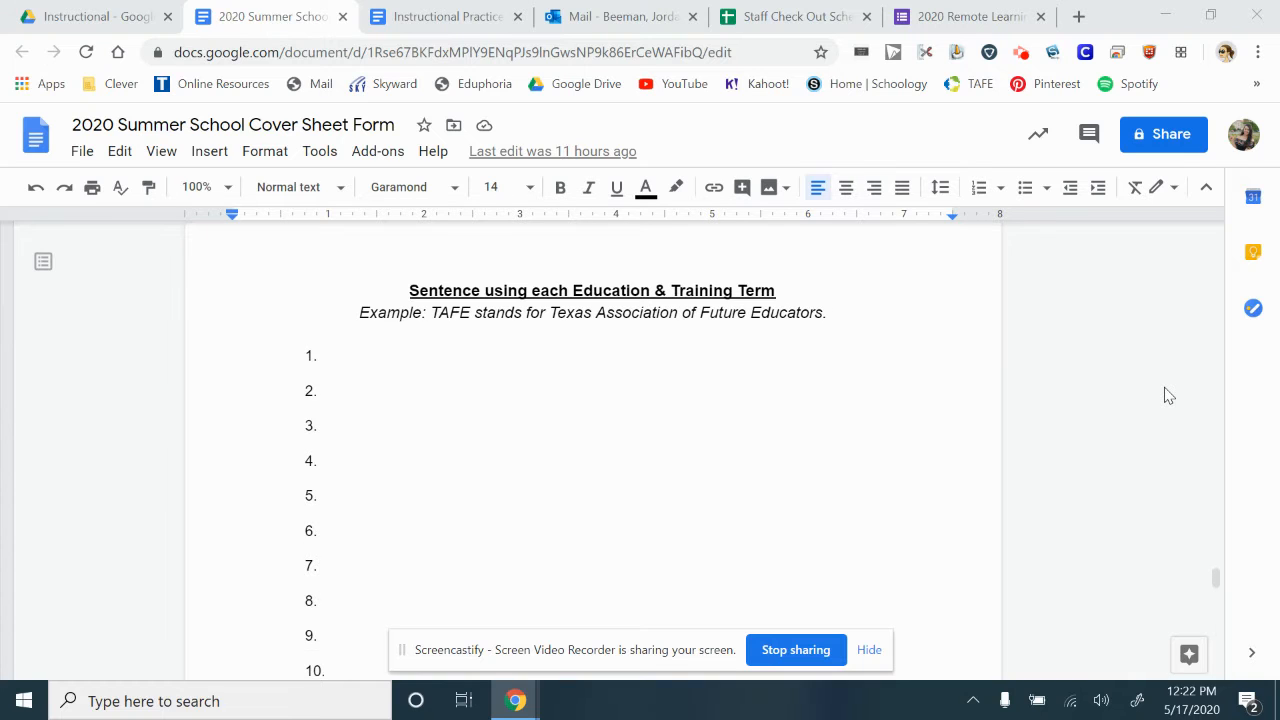
{"action": "scroll", "scroll_direction": "up", "scroll_amount": 3}
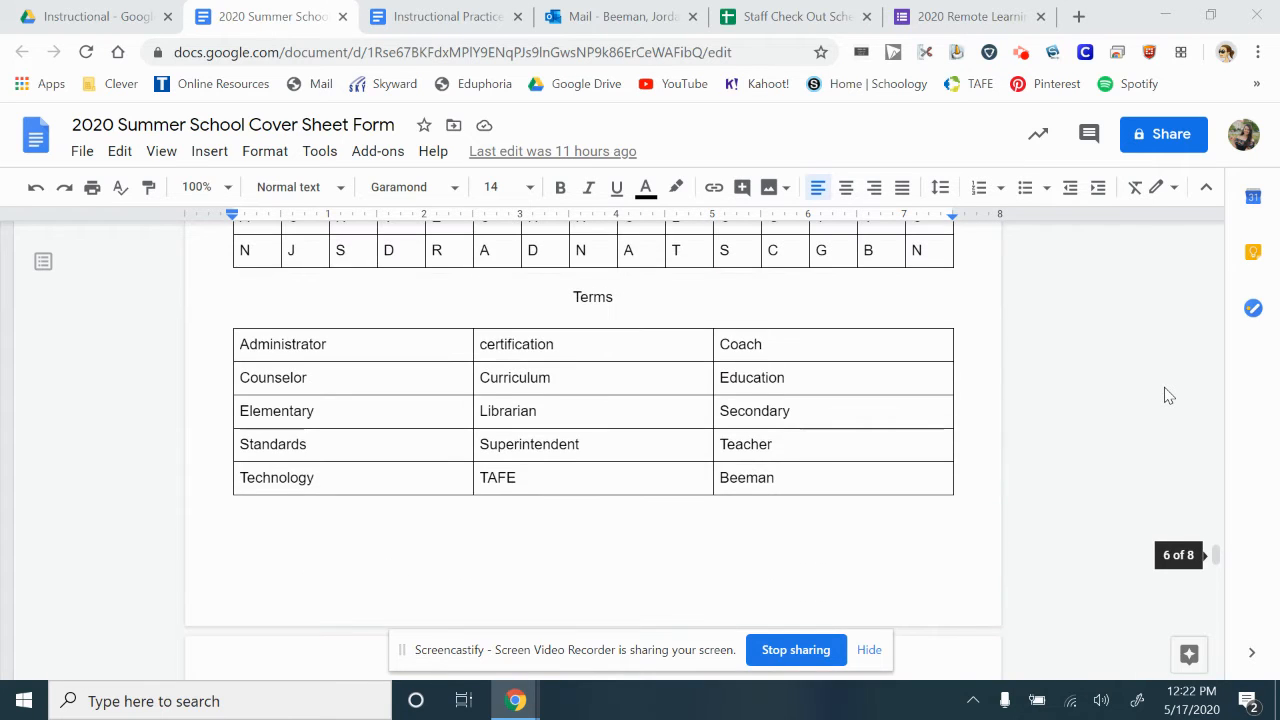
{"action": "scroll", "scroll_direction": "down", "scroll_amount": 3}
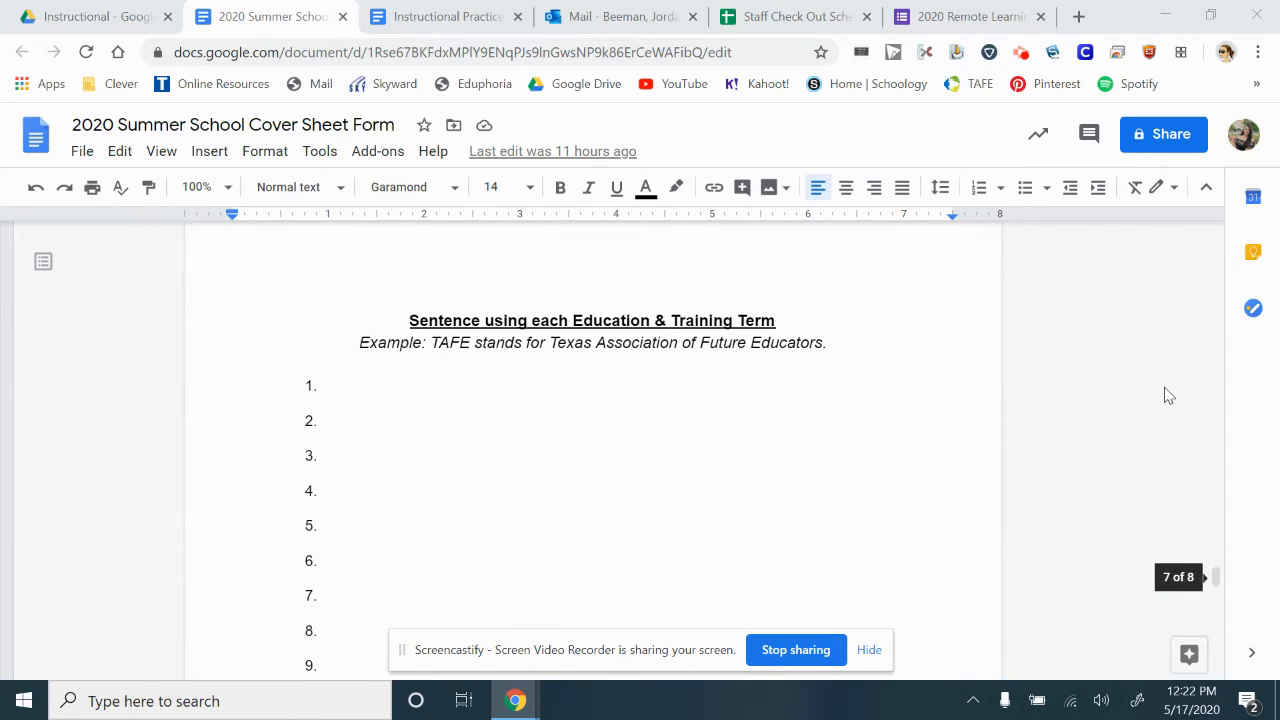
{"action": "mouse_move", "coordinate": [533, 376]}
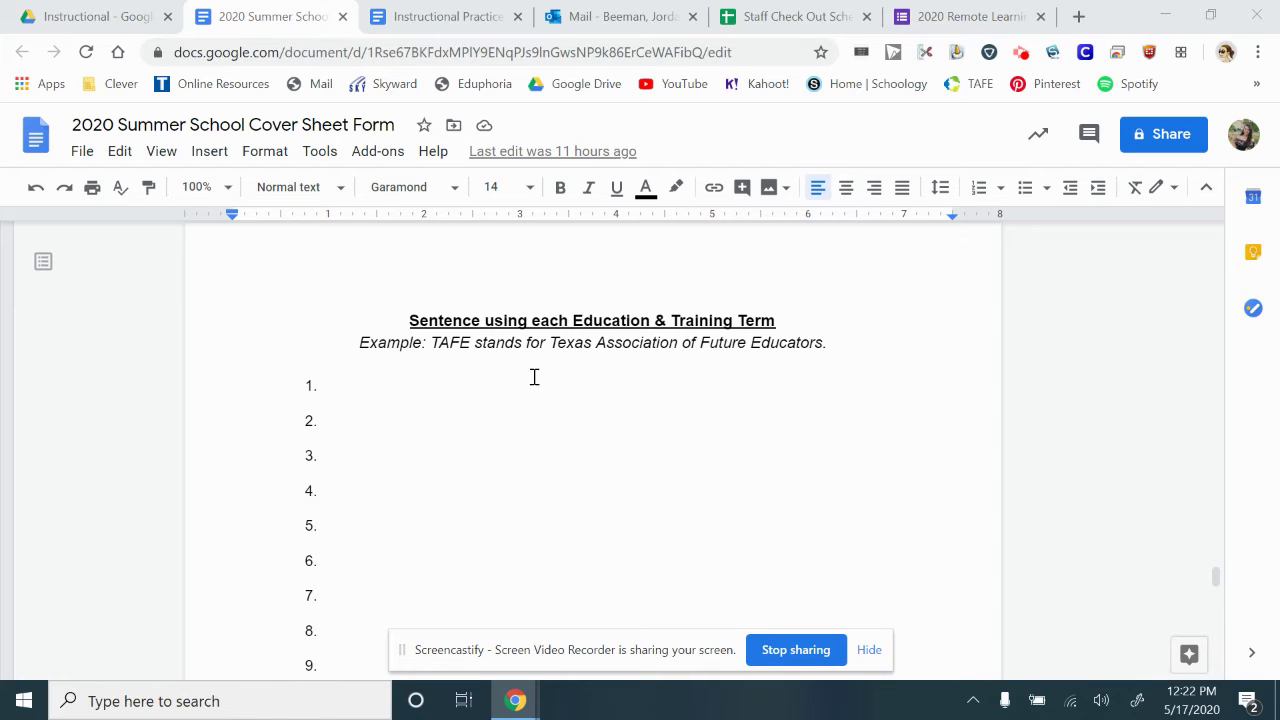
{"action": "scroll", "scroll_direction": "down", "scroll_amount": 3}
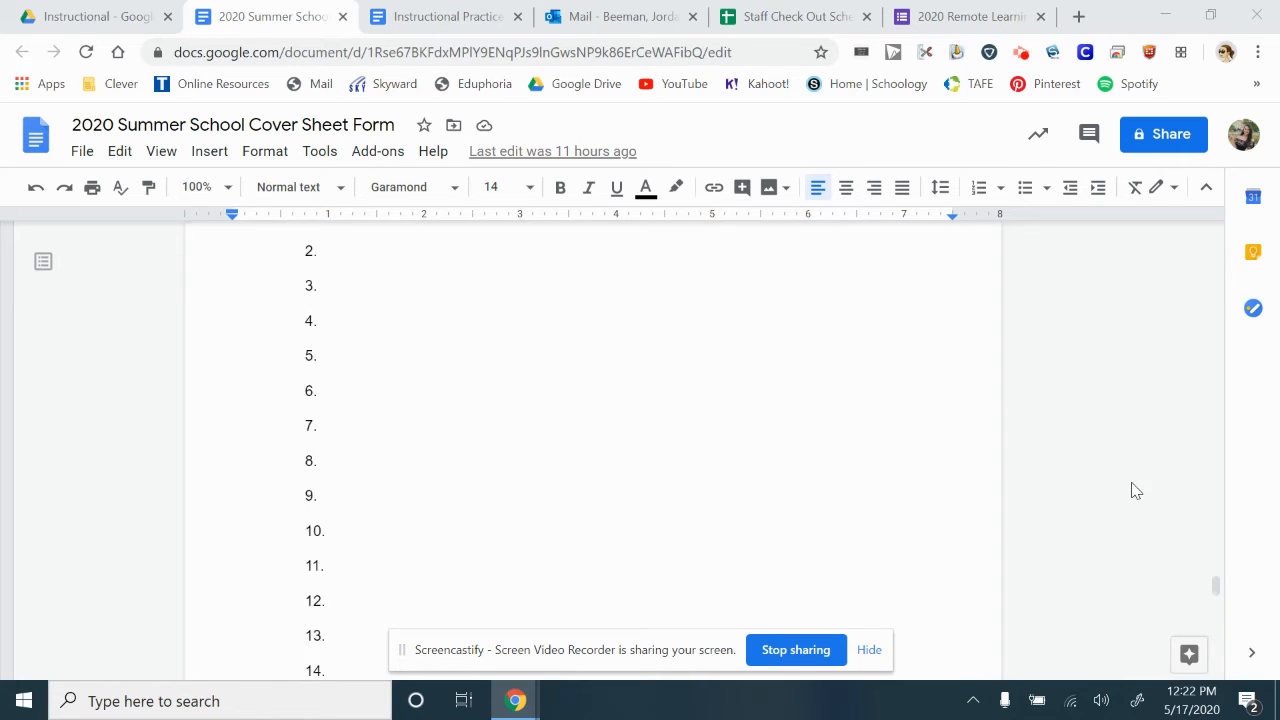
{"action": "scroll", "scroll_direction": "up", "scroll_amount": 3}
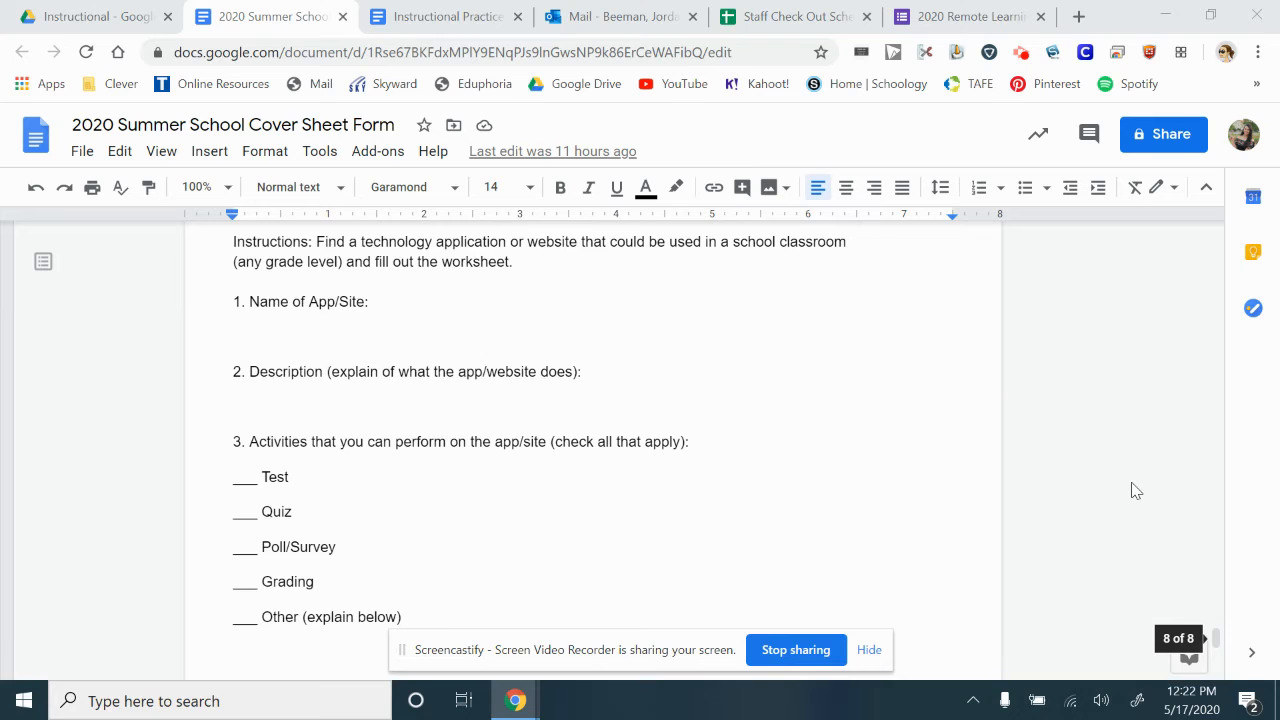
{"action": "scroll", "scroll_direction": "up", "scroll_amount": 3}
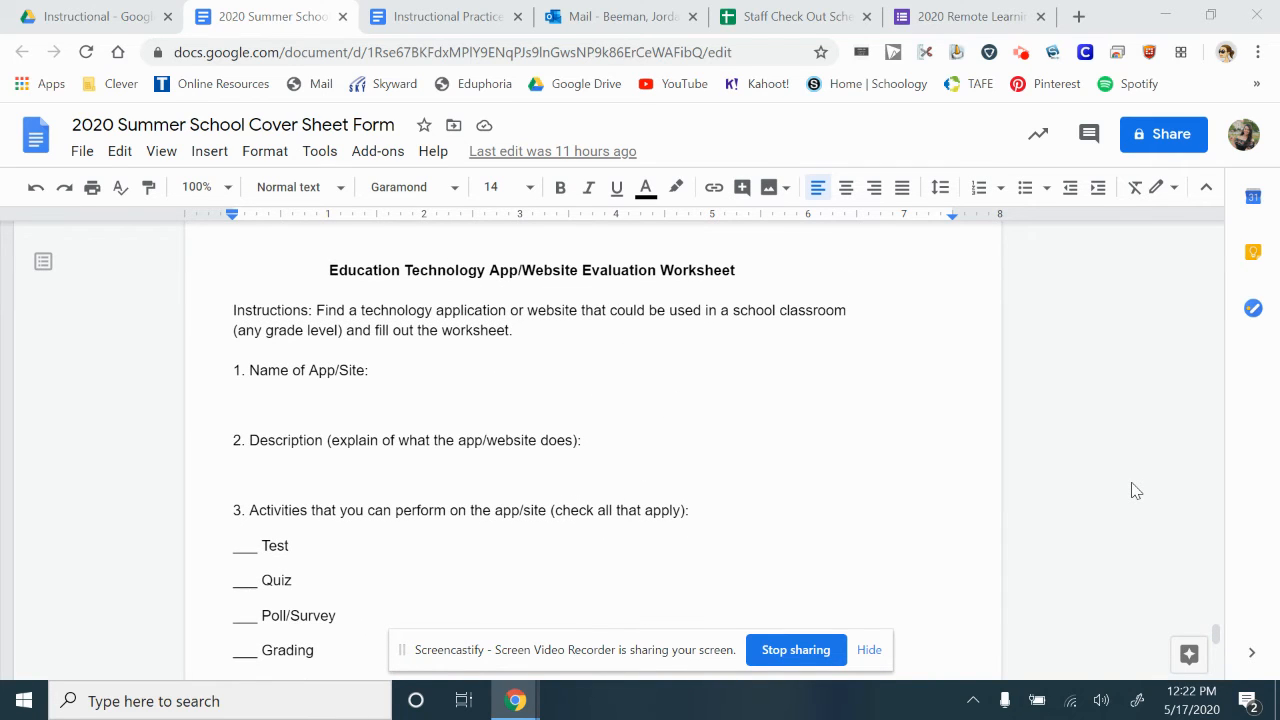
{"action": "scroll", "scroll_direction": "down", "scroll_amount": 3}
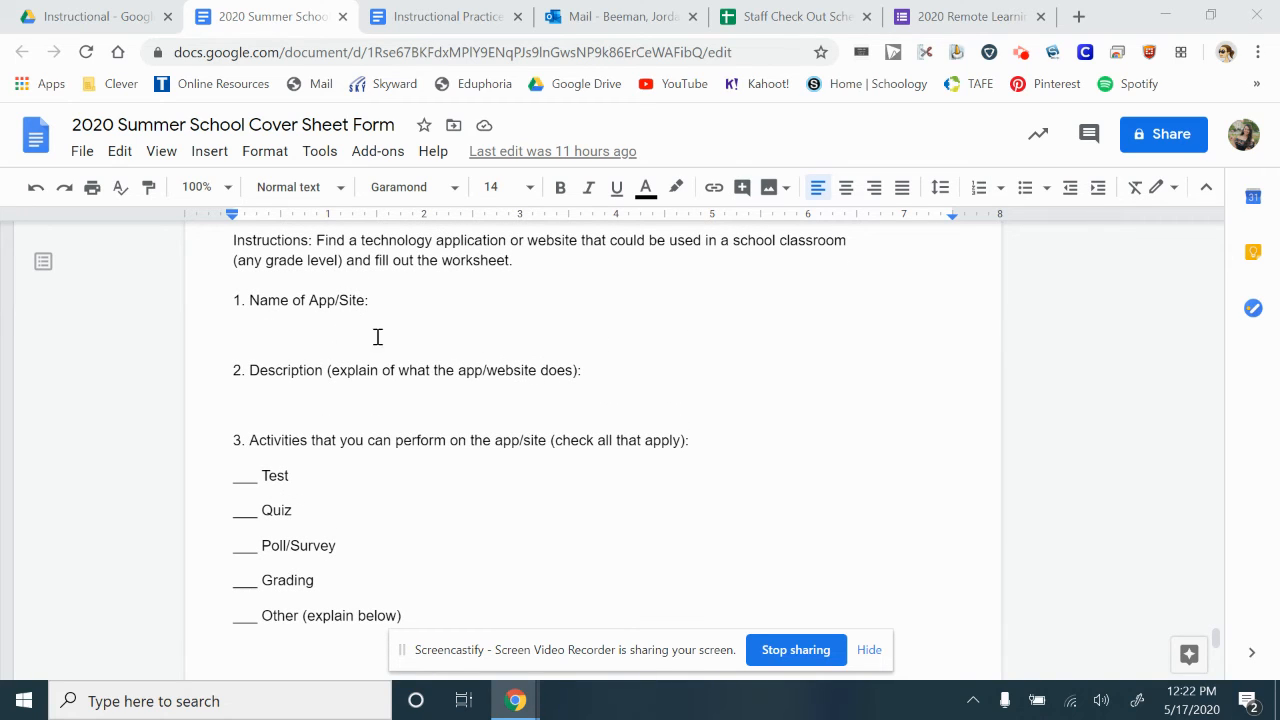
{"action": "mouse_move", "coordinate": [535, 383]}
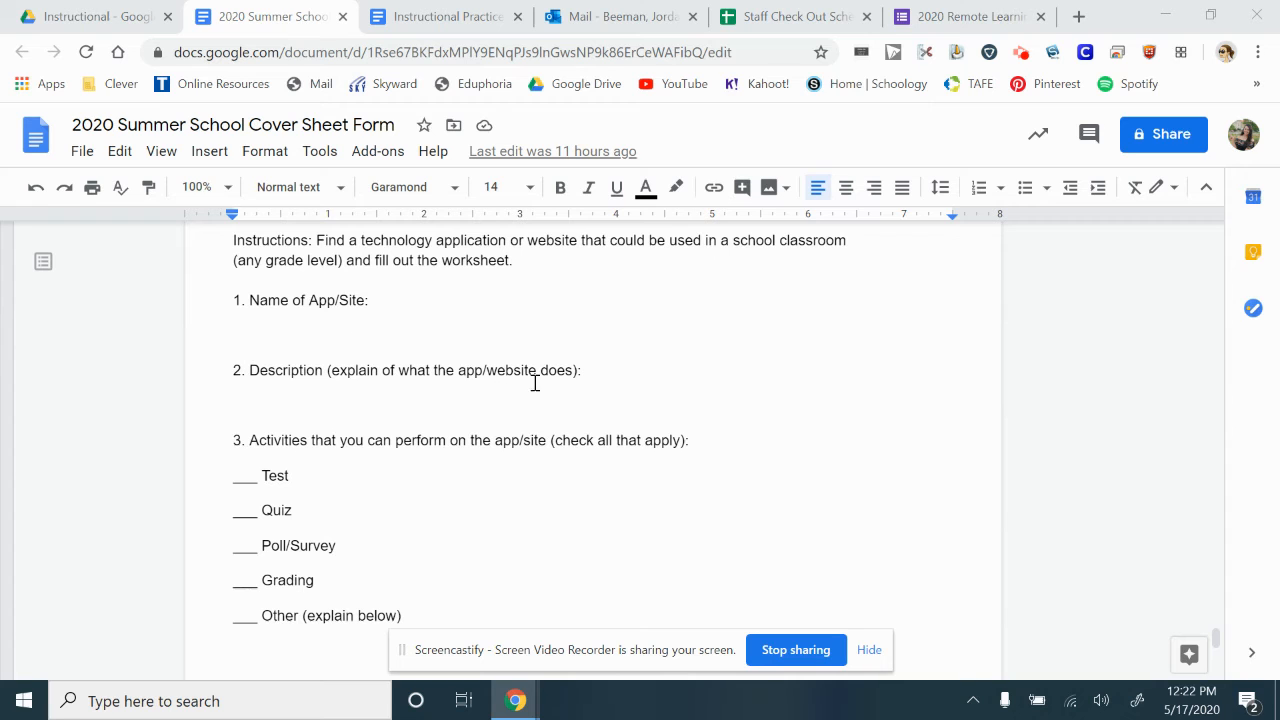
{"action": "scroll", "scroll_direction": "down", "scroll_amount": 3}
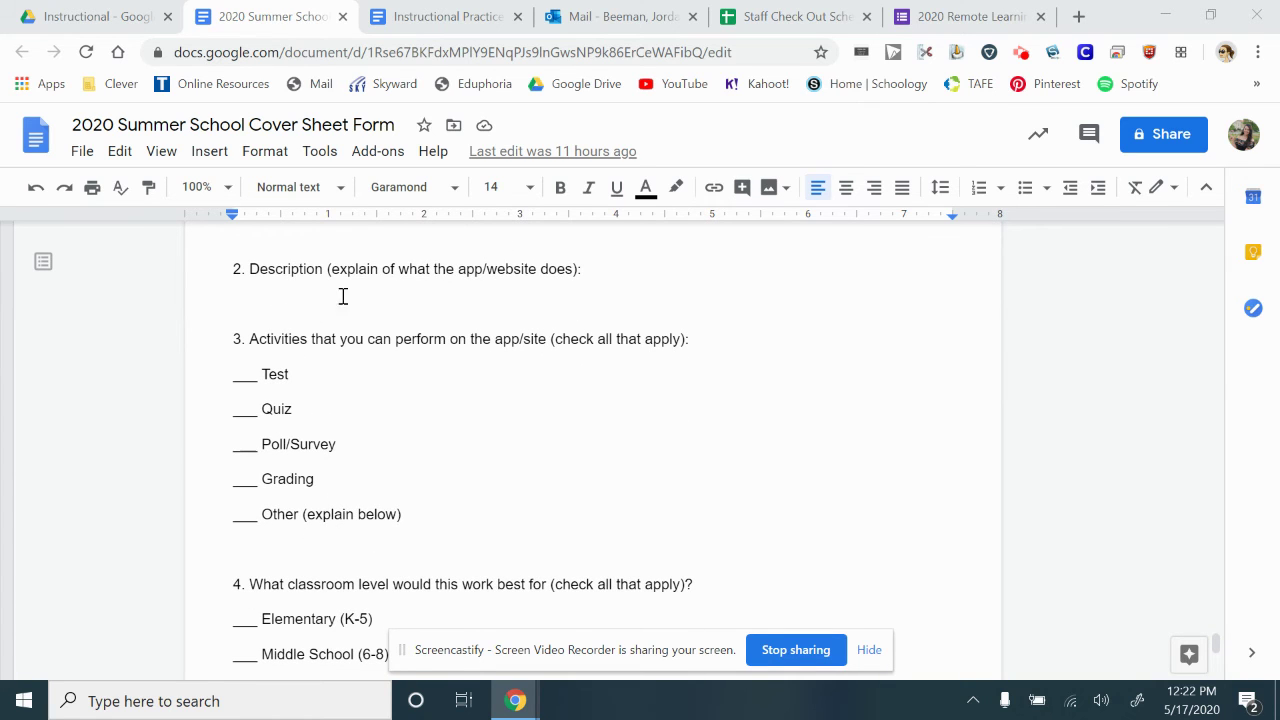
{"action": "scroll", "scroll_direction": "down", "scroll_amount": 3}
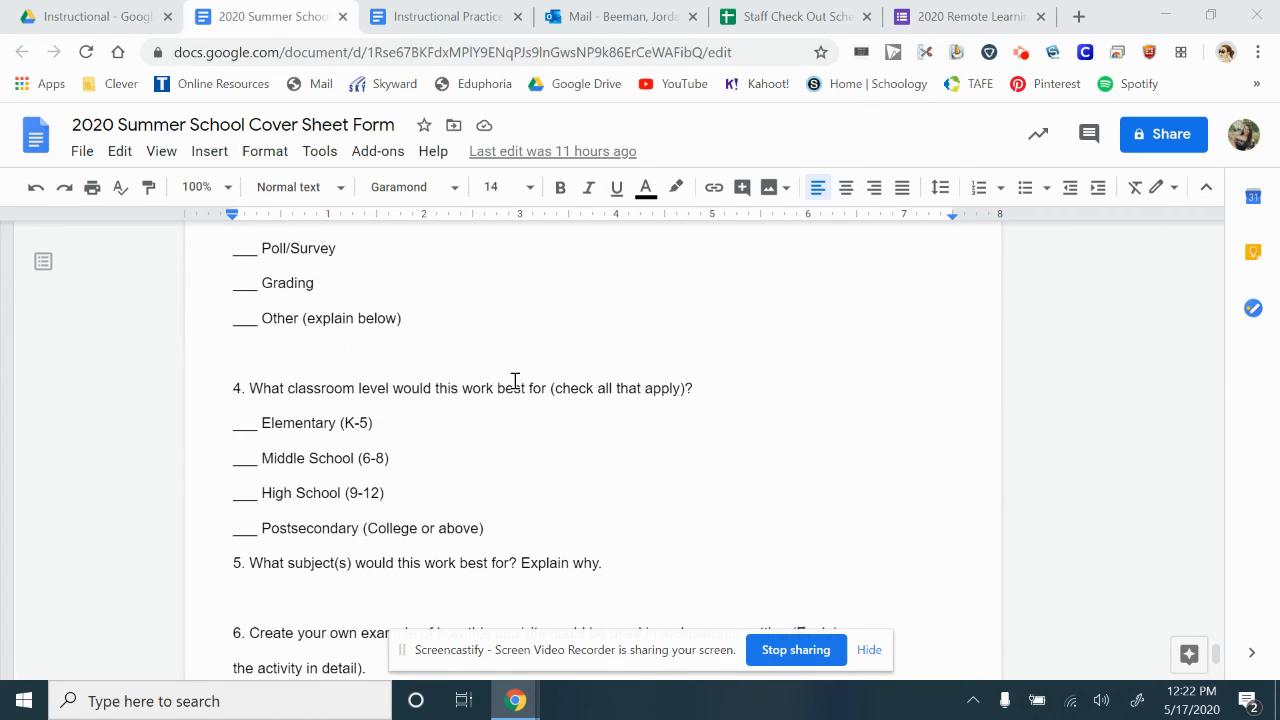
{"action": "scroll", "scroll_direction": "down", "scroll_amount": 3}
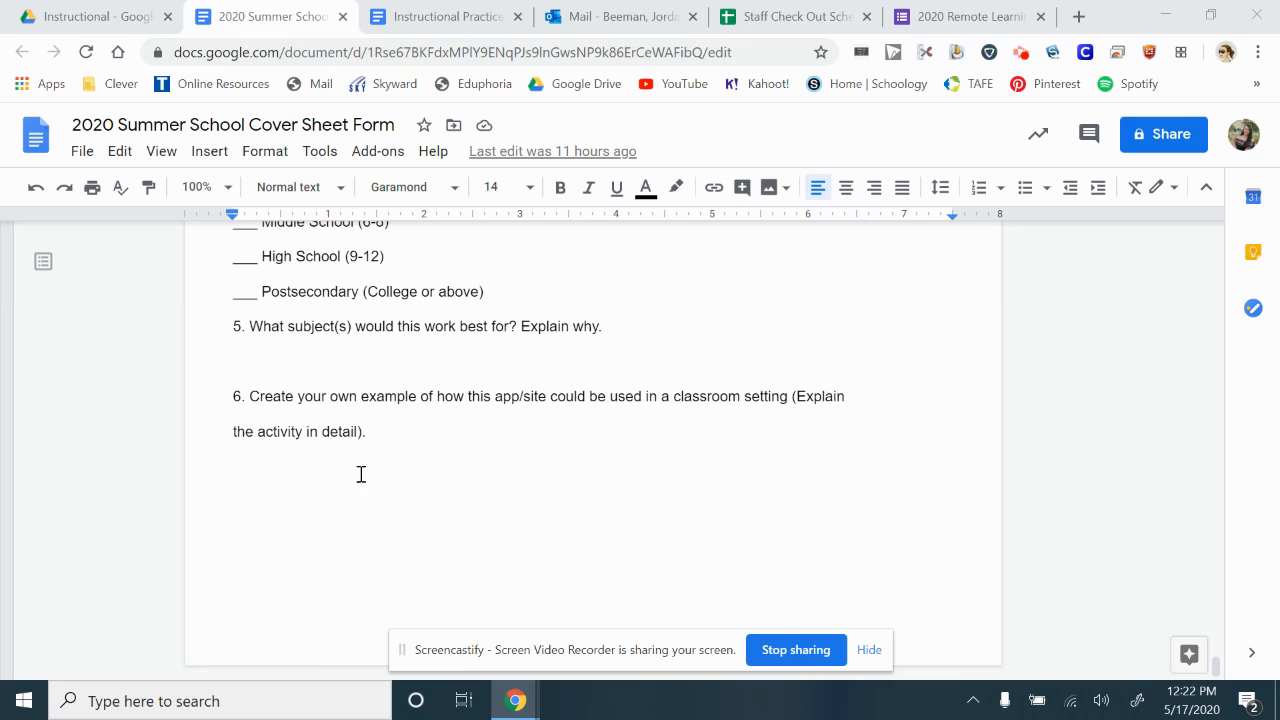
{"action": "mouse_move", "coordinate": [1058, 428]}
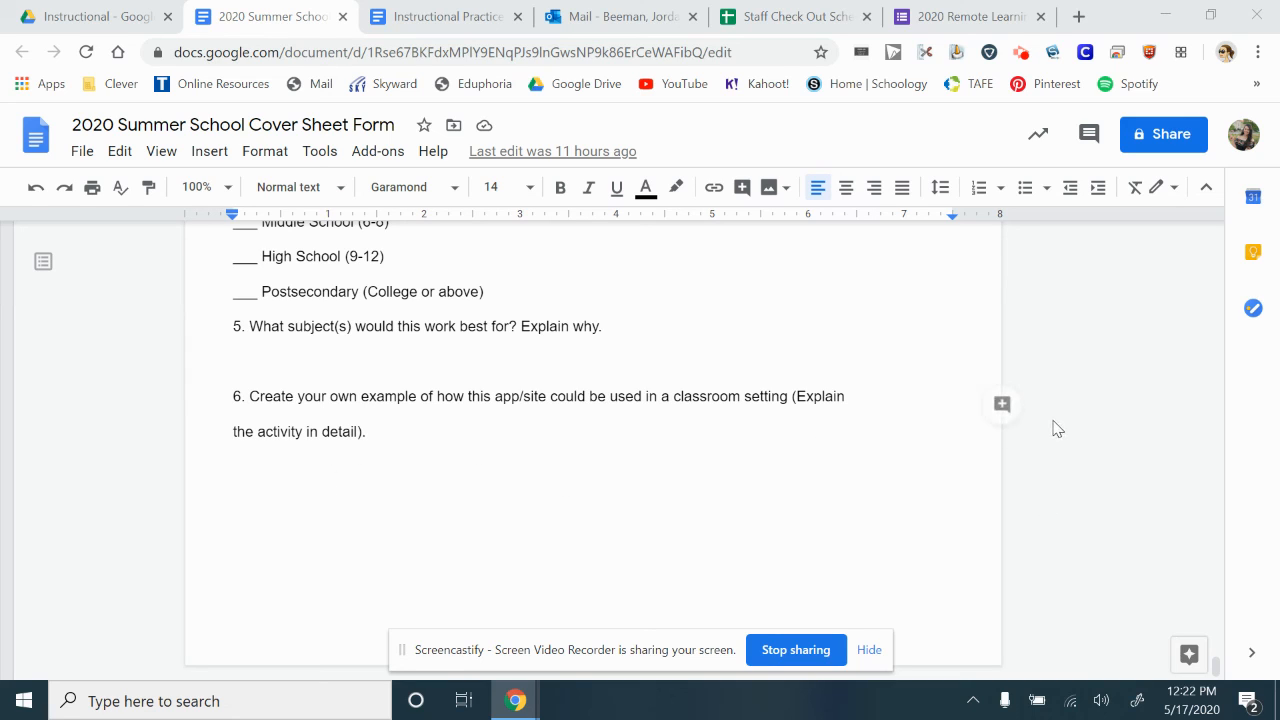
{"action": "mouse_move", "coordinate": [996, 598]}
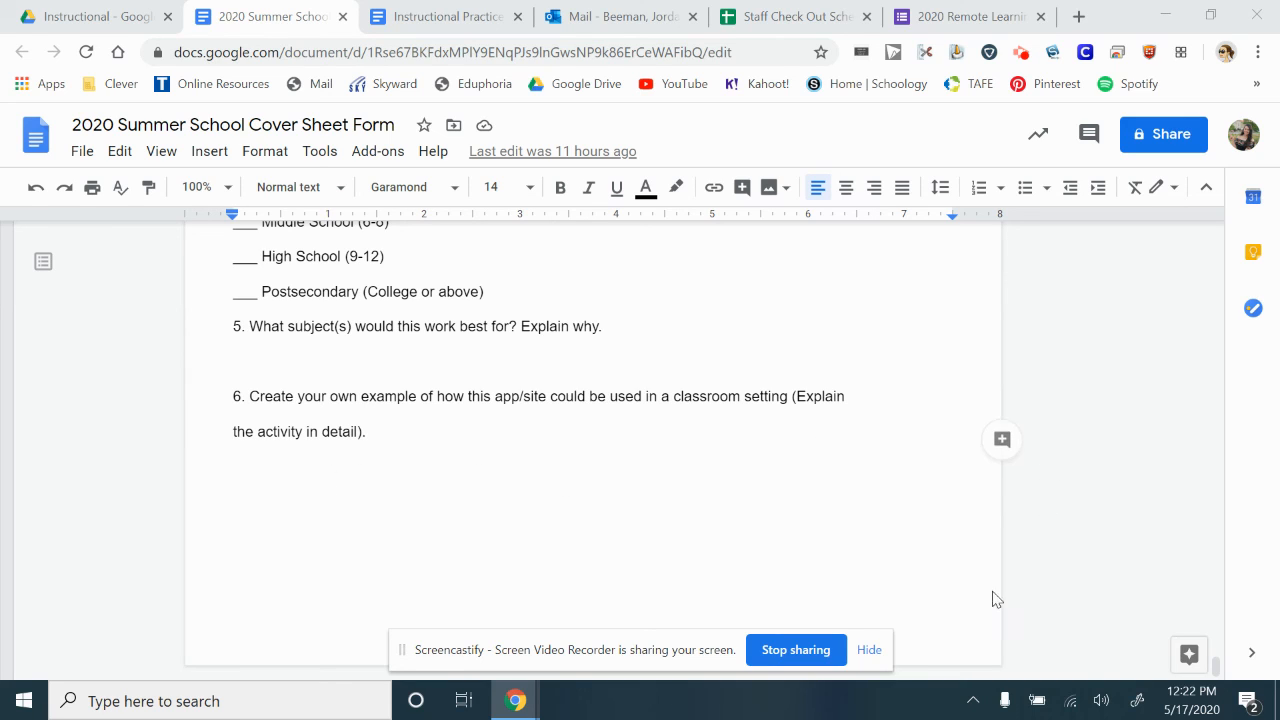